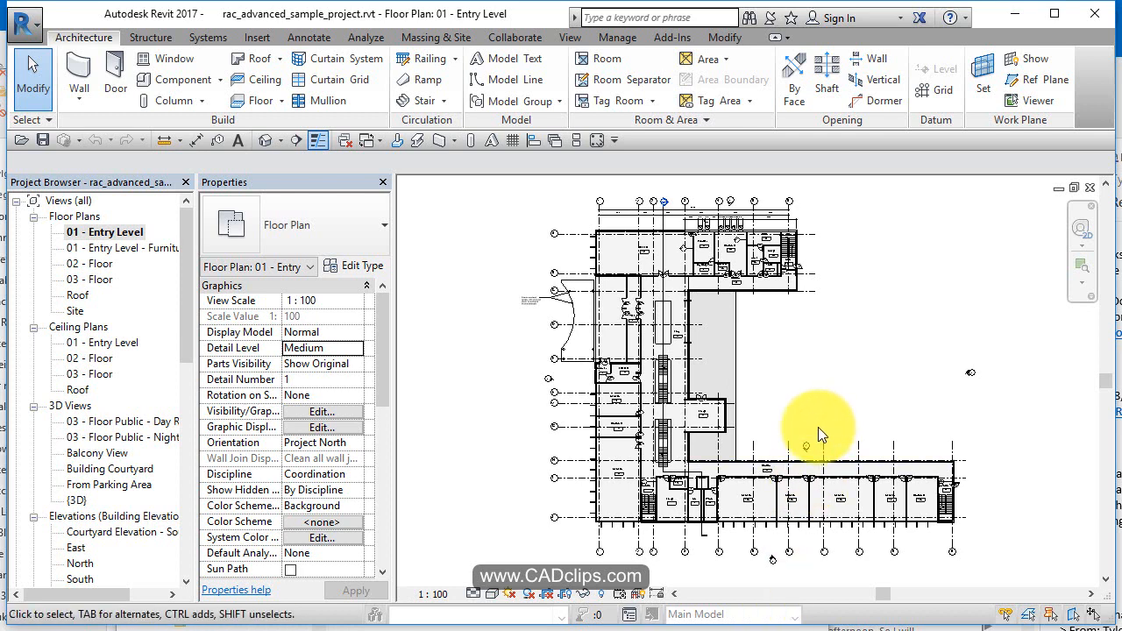
pyautogui.moveTo(823, 443)
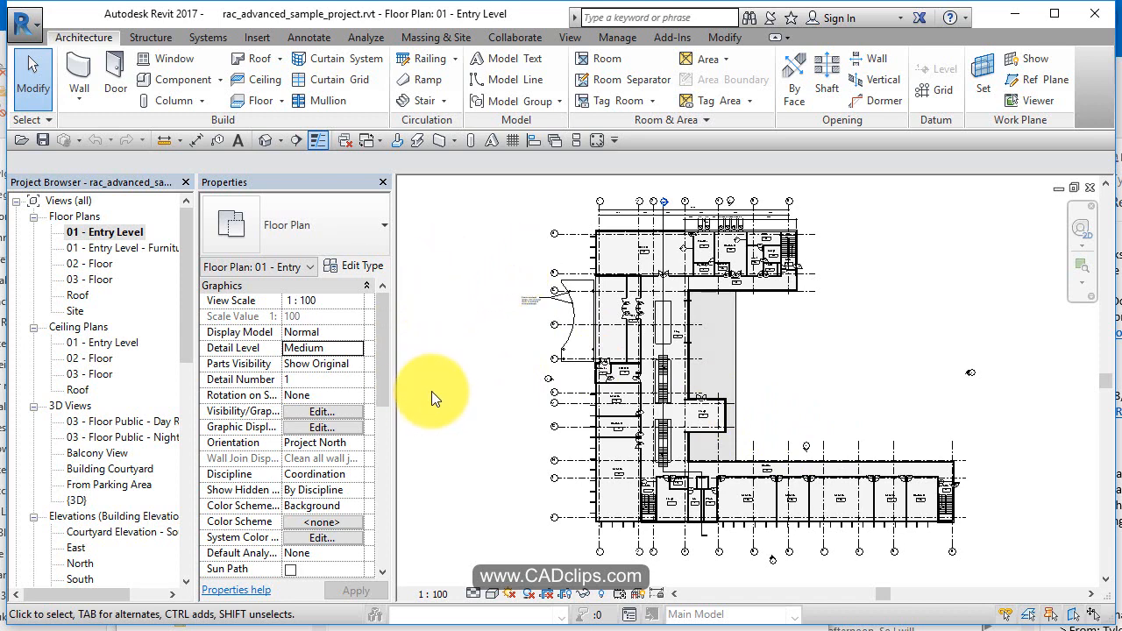
pyautogui.moveTo(427, 390)
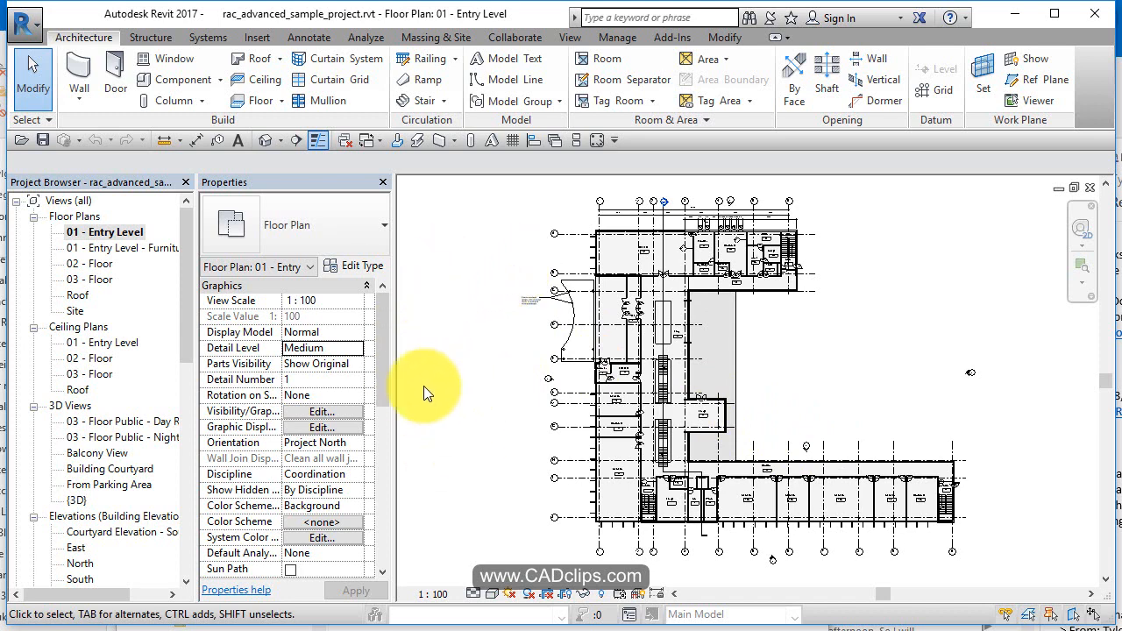
# - Open the Entry Level View Range (top 2300, cut 1300, bottom 0) and move it left
pyautogui.scroll(-3)
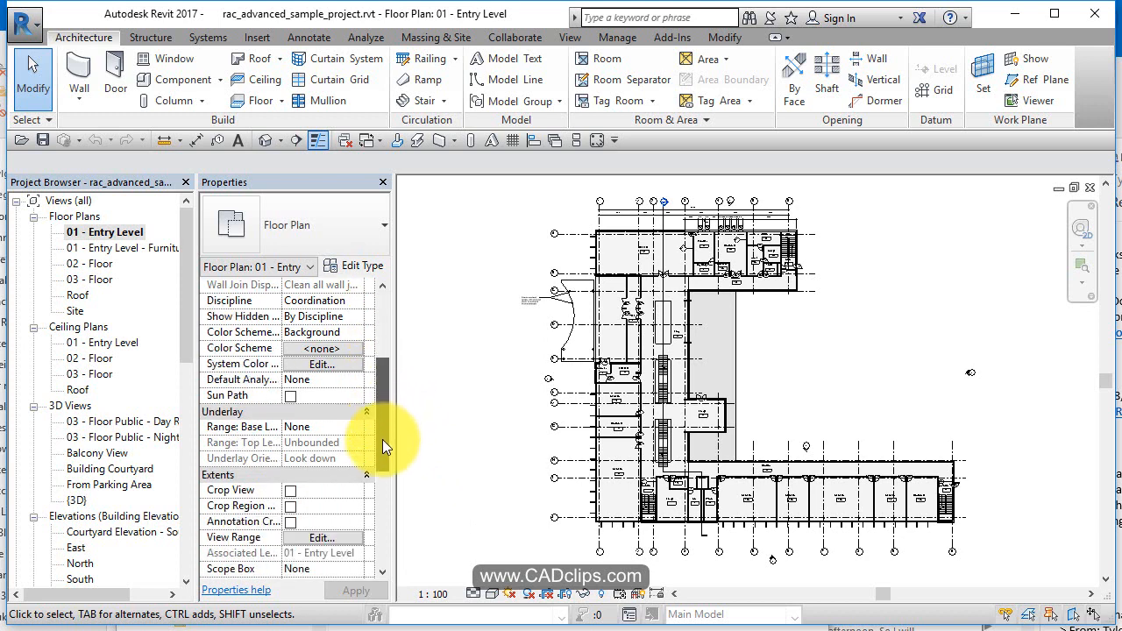
pyautogui.scroll(-3)
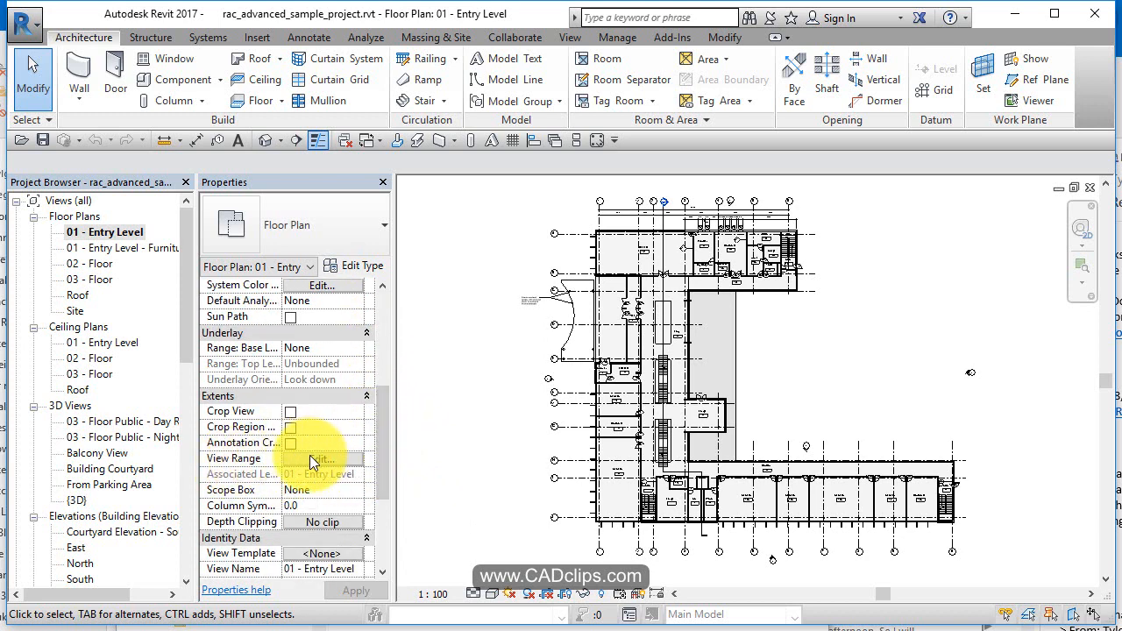
pyautogui.click(321, 458)
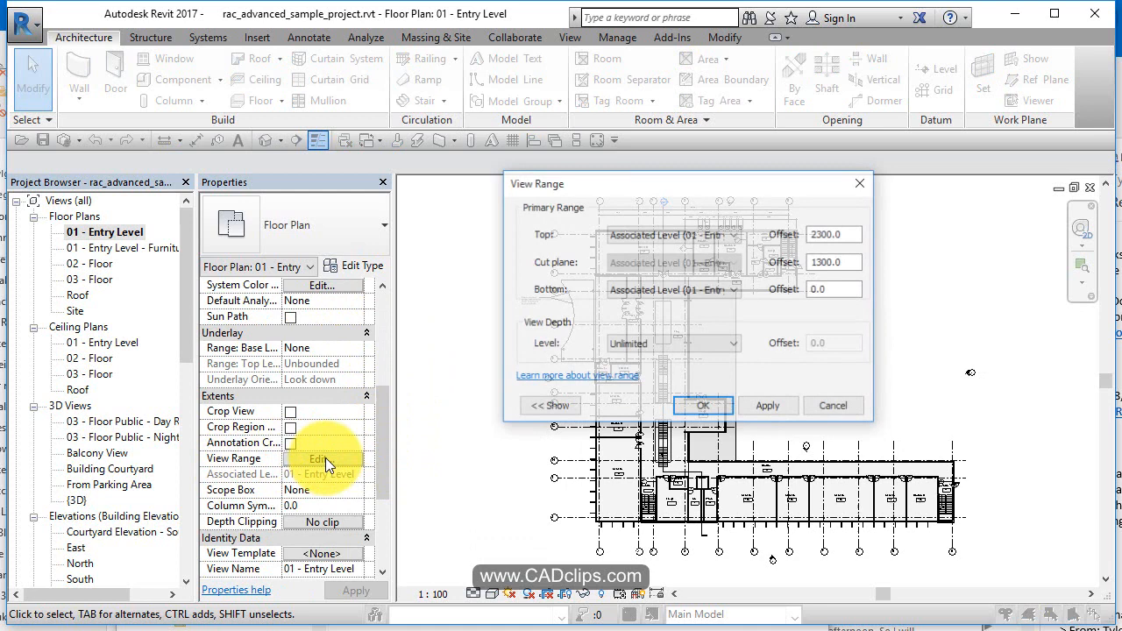
pyautogui.moveTo(688, 183); pyautogui.dragTo(504, 175)
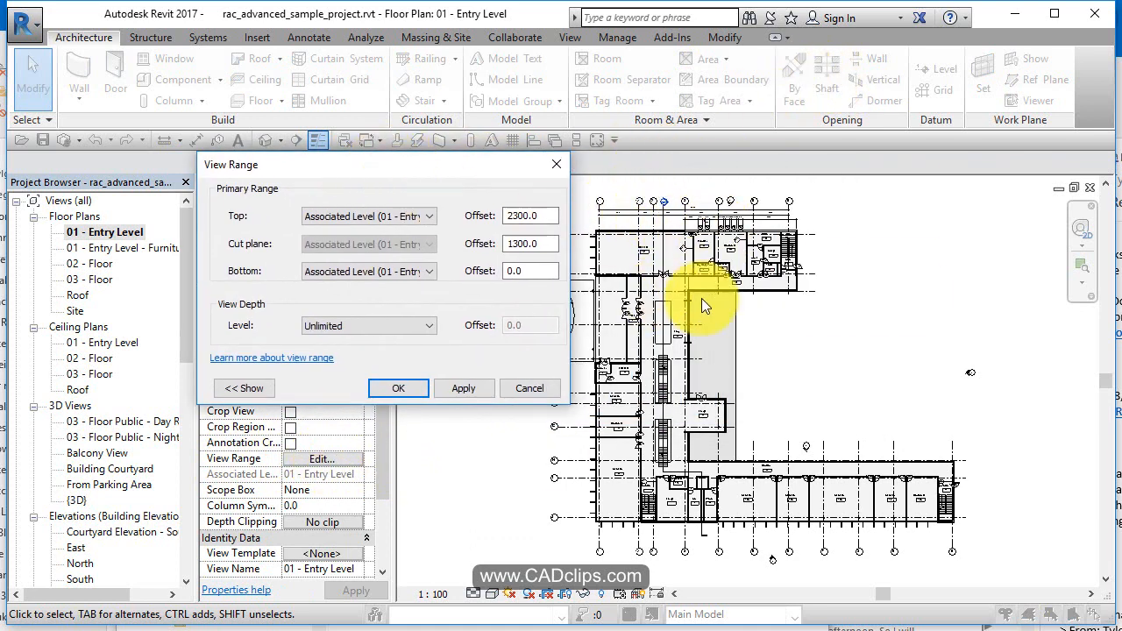
pyautogui.moveTo(640, 499)
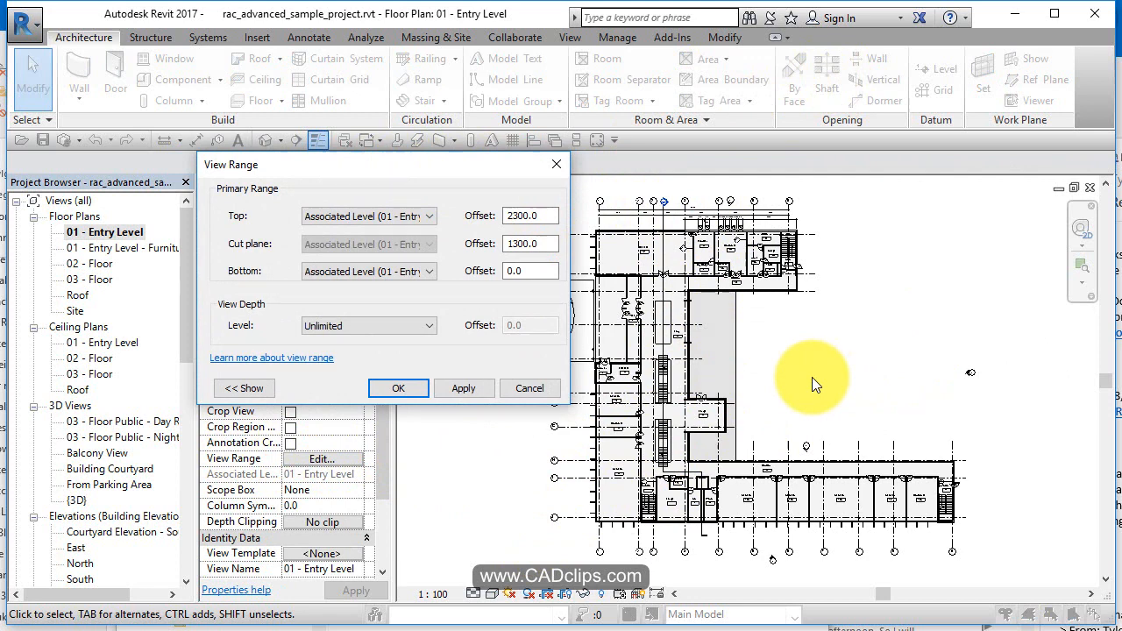
pyautogui.moveTo(728, 429)
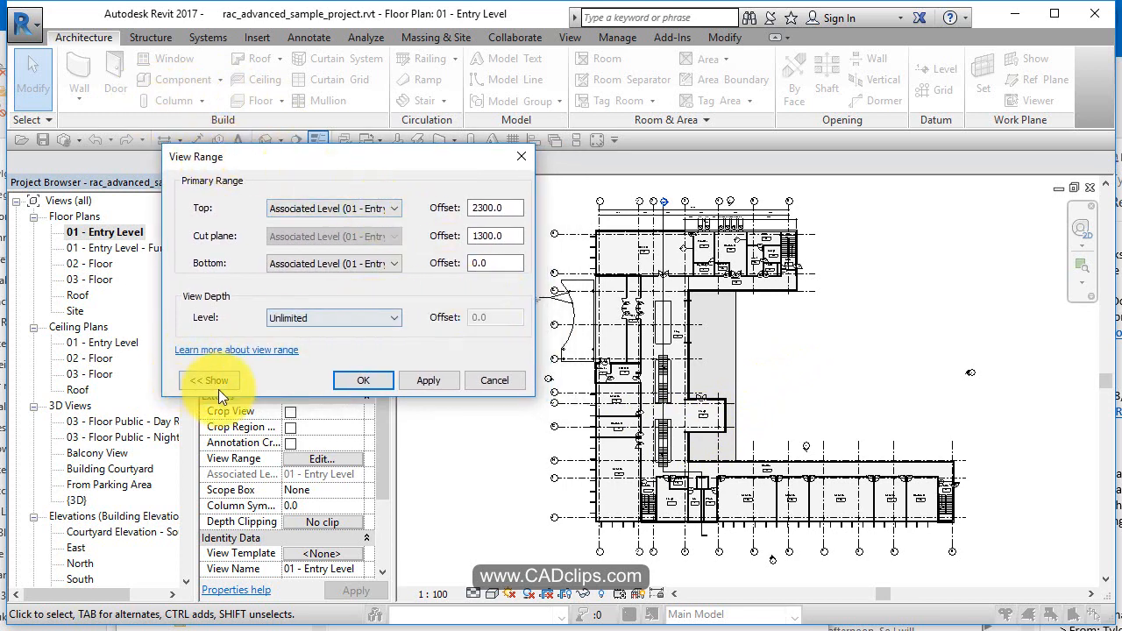
# - Show the numbered sample view range diagram and inspect the cut plane and top offsets
pyautogui.click(210, 380)
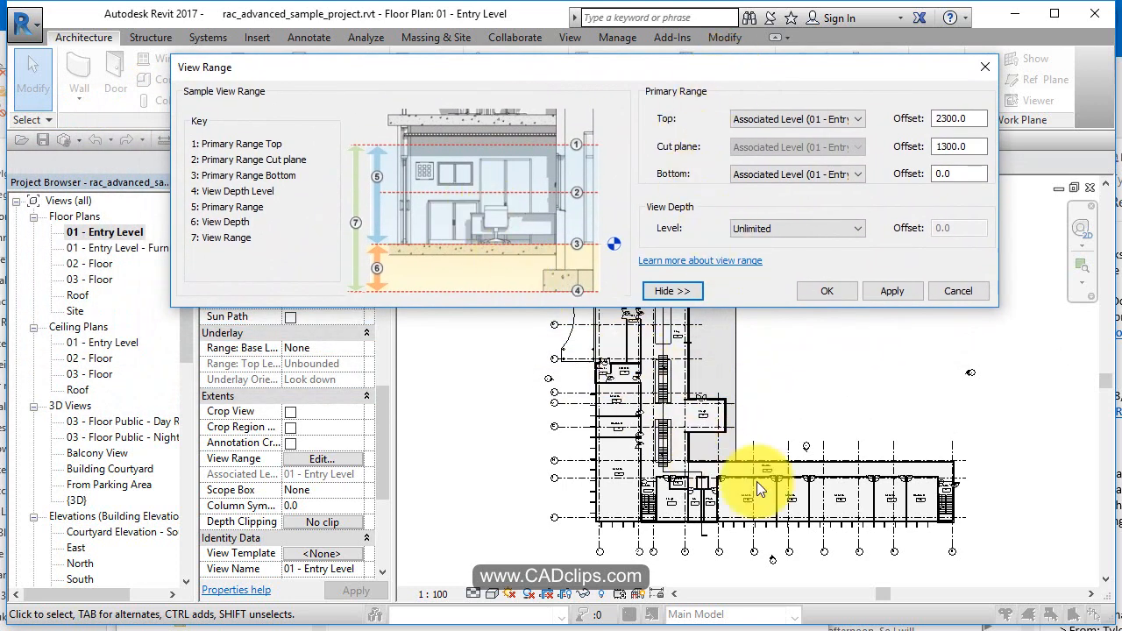
pyautogui.moveTo(526, 243)
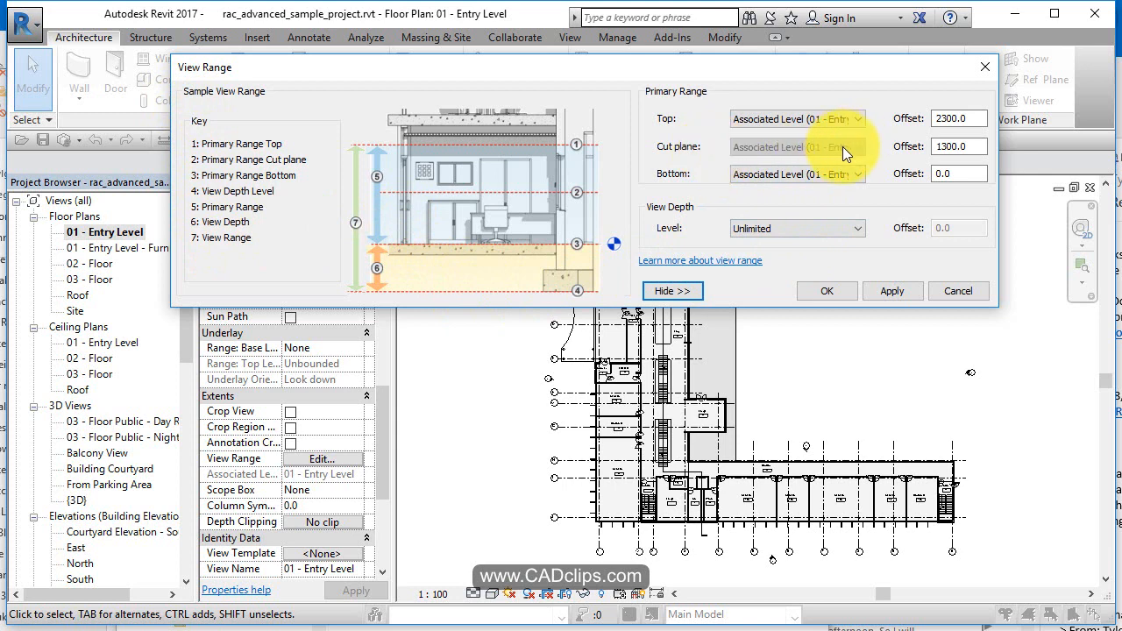
pyautogui.click(954, 147)
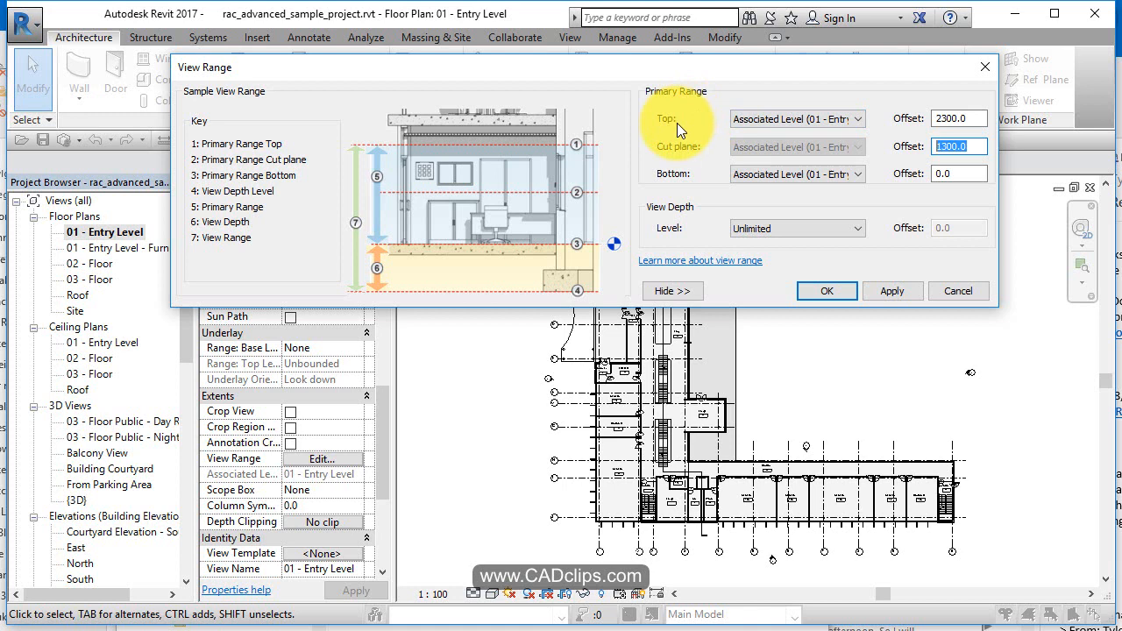
pyautogui.click(954, 118)
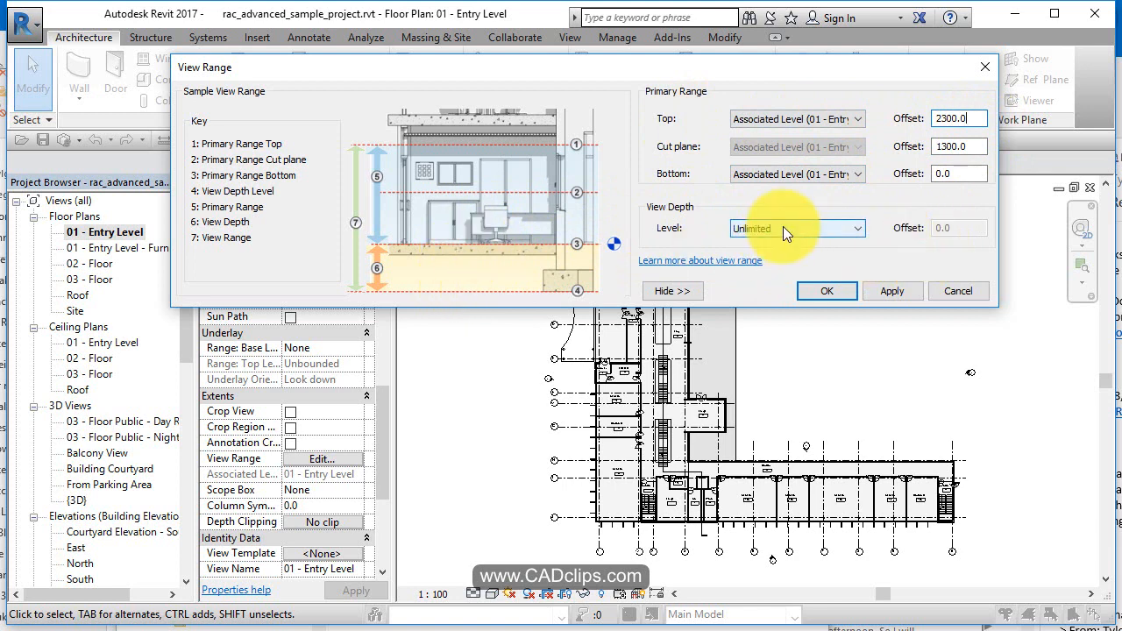
pyautogui.moveTo(840, 436)
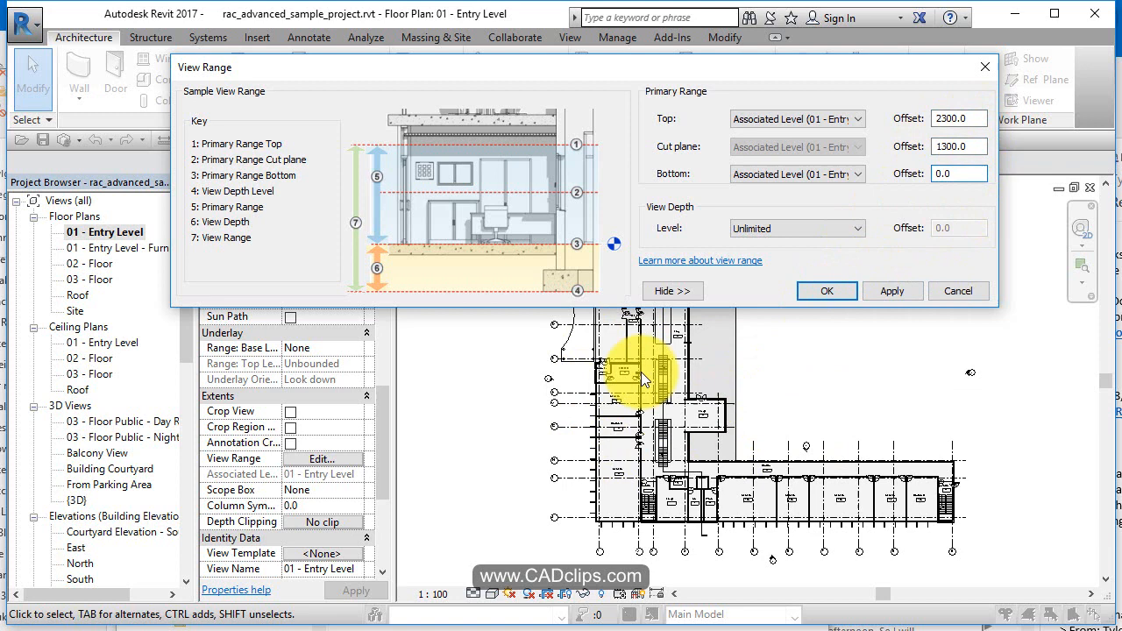
pyautogui.moveTo(942, 399)
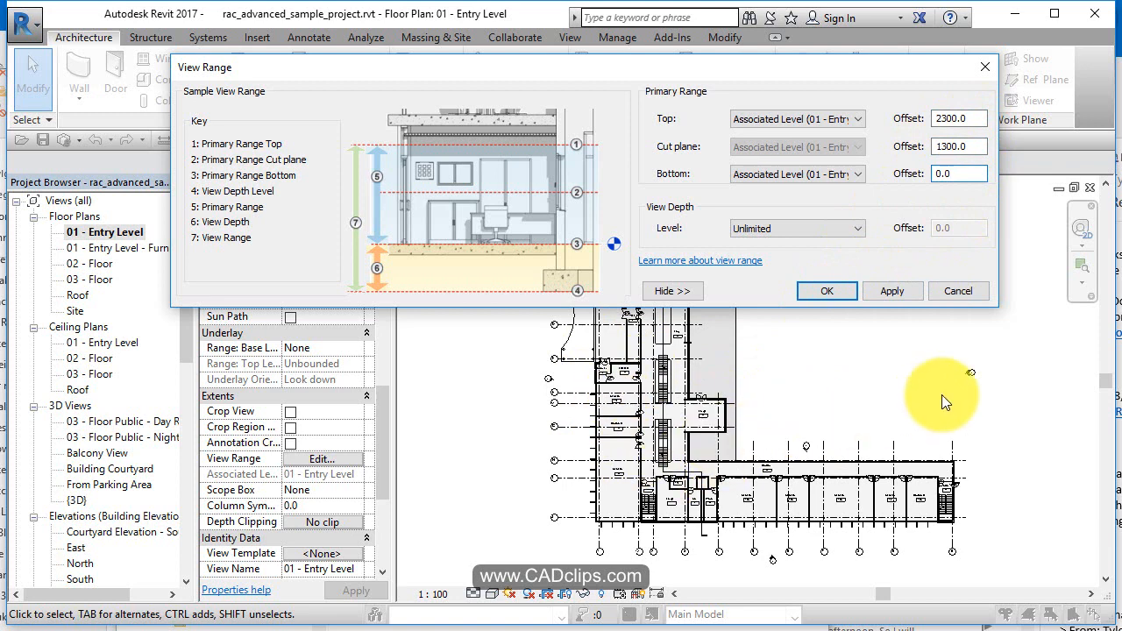
pyautogui.click(958, 146)
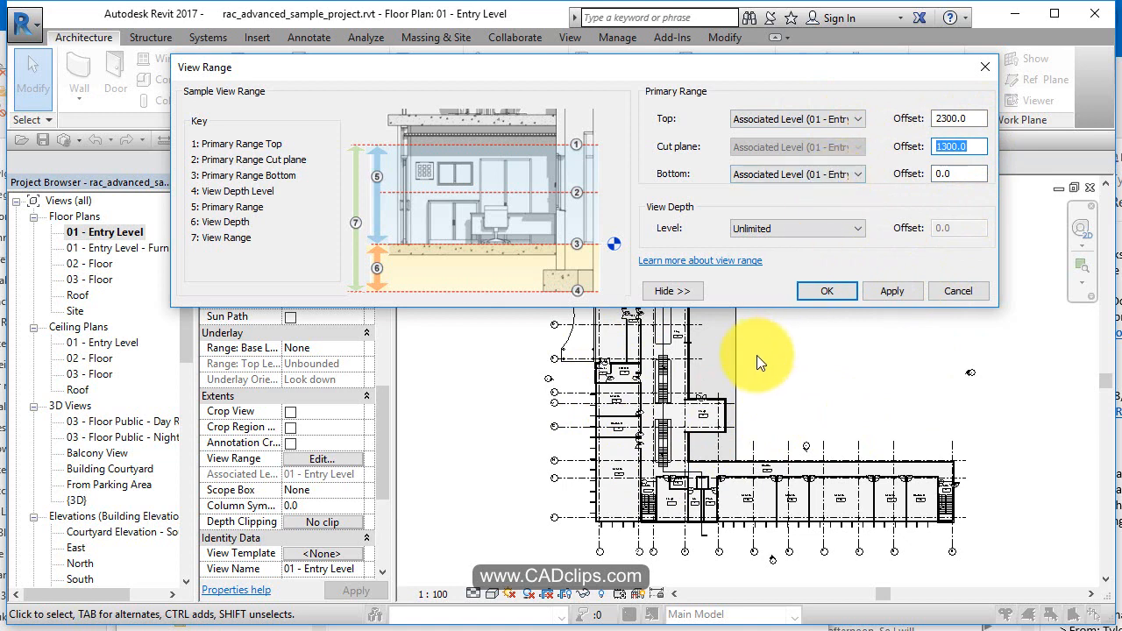
pyautogui.moveTo(605, 315)
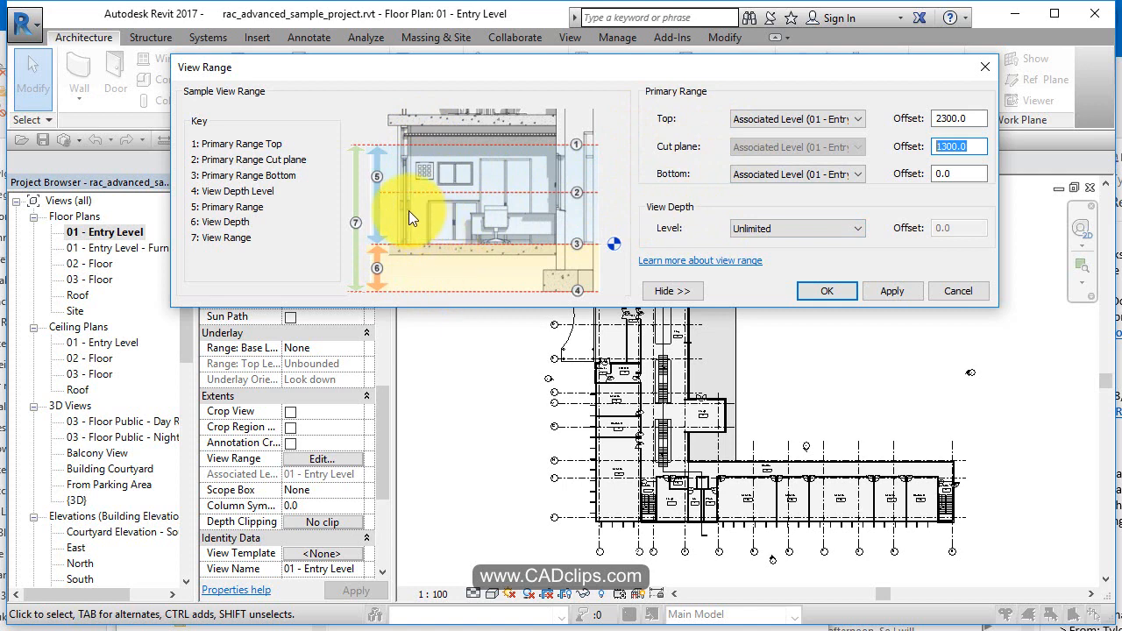
pyautogui.moveTo(474, 206)
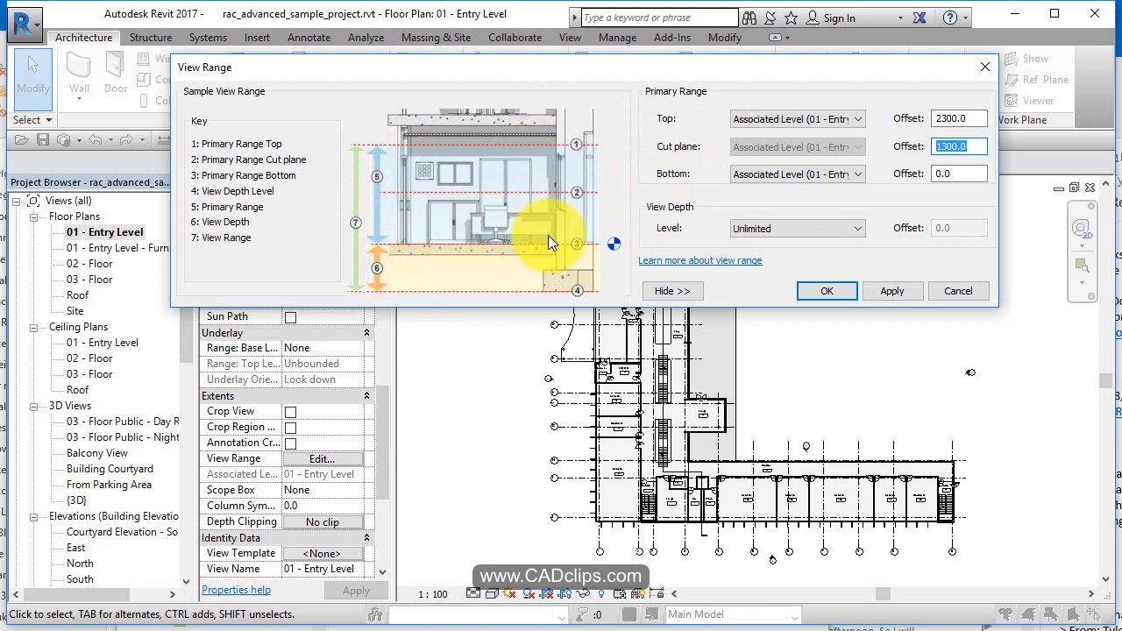
pyautogui.moveTo(609, 180)
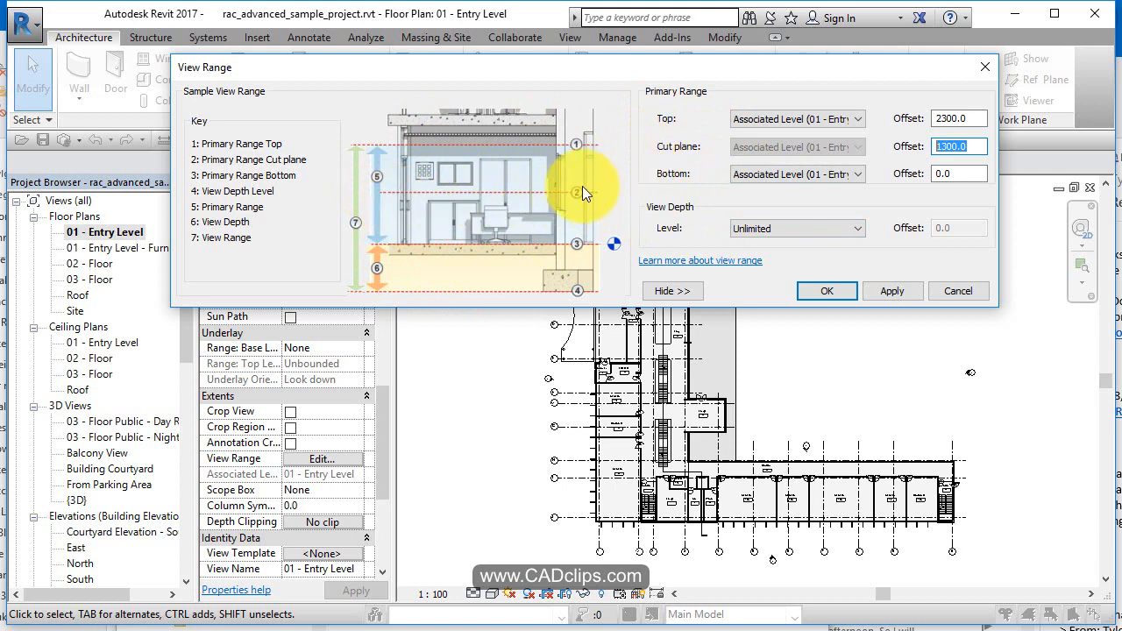
pyautogui.moveTo(565, 215)
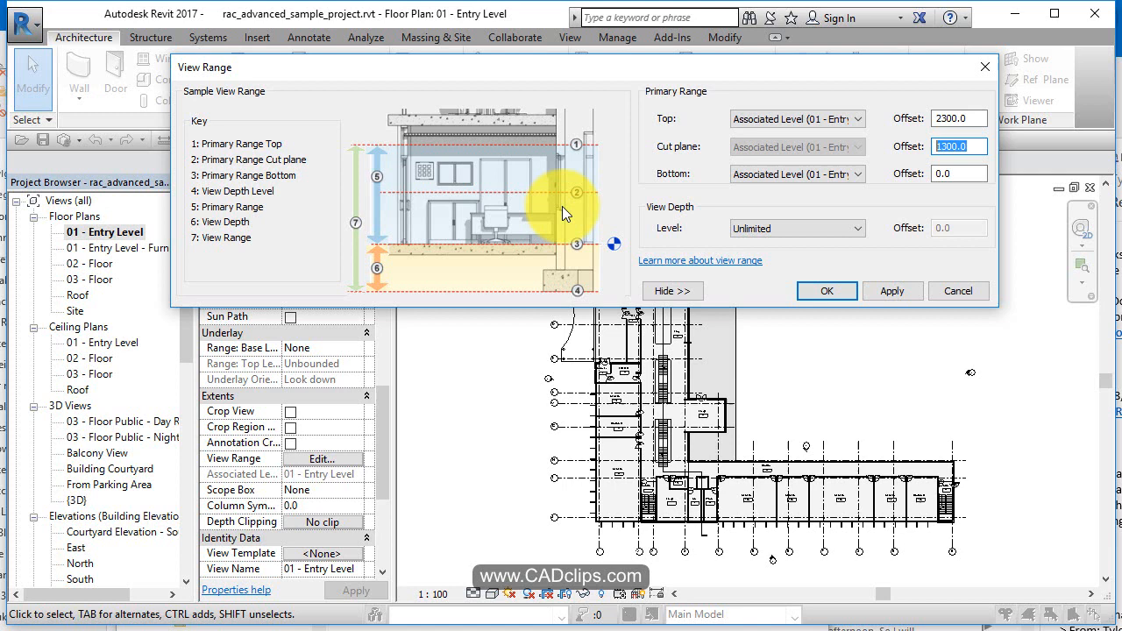
pyautogui.moveTo(500, 208)
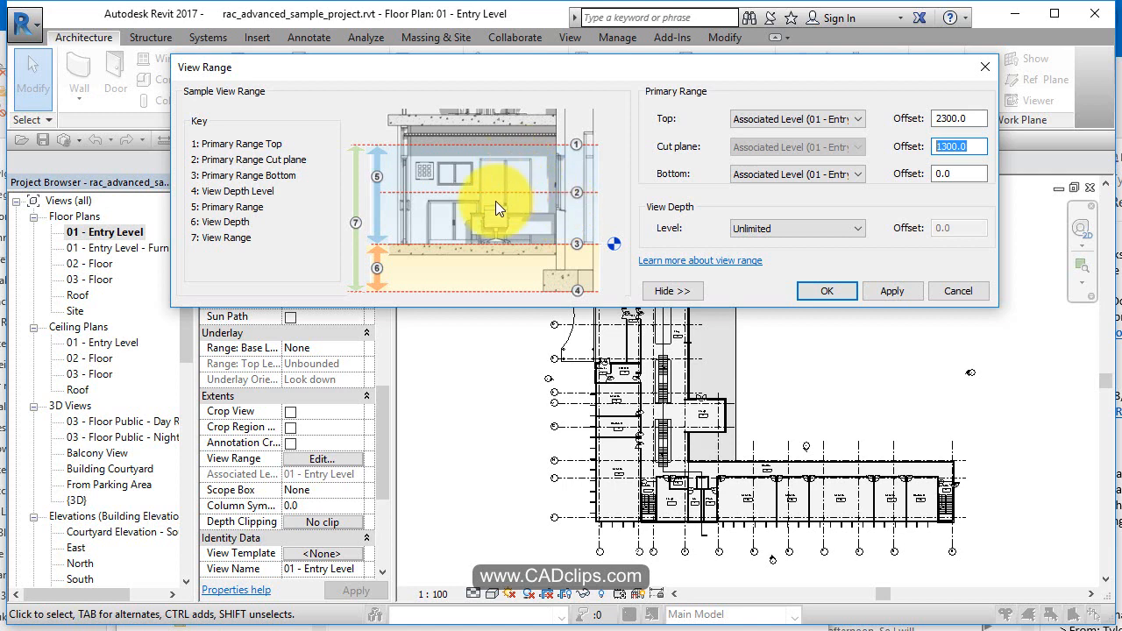
pyautogui.moveTo(460, 228)
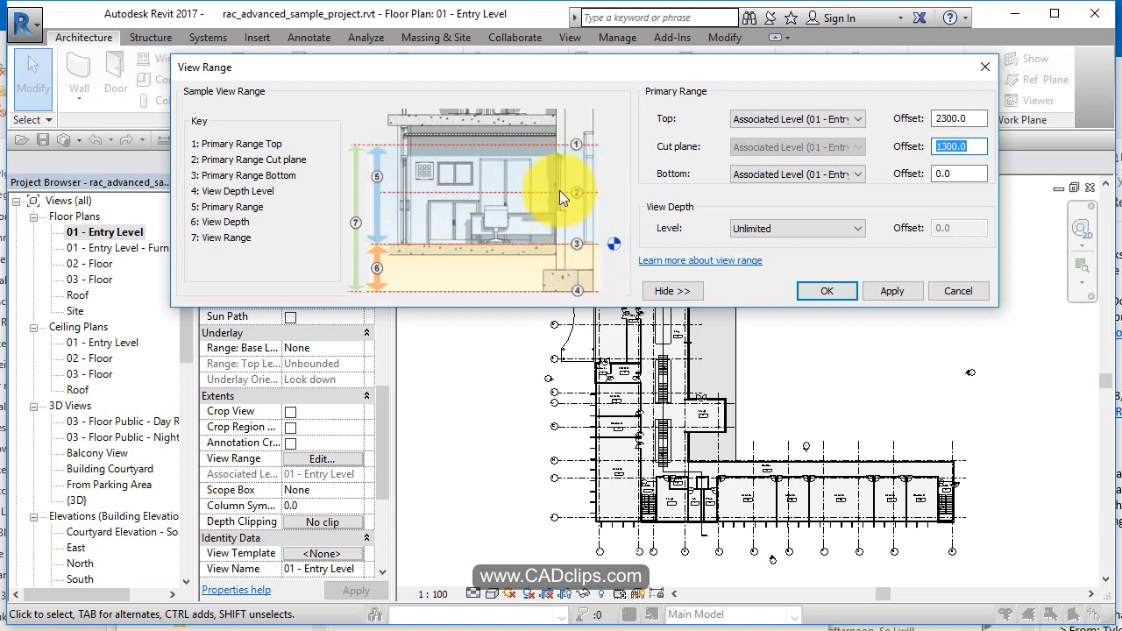
pyautogui.moveTo(577, 200)
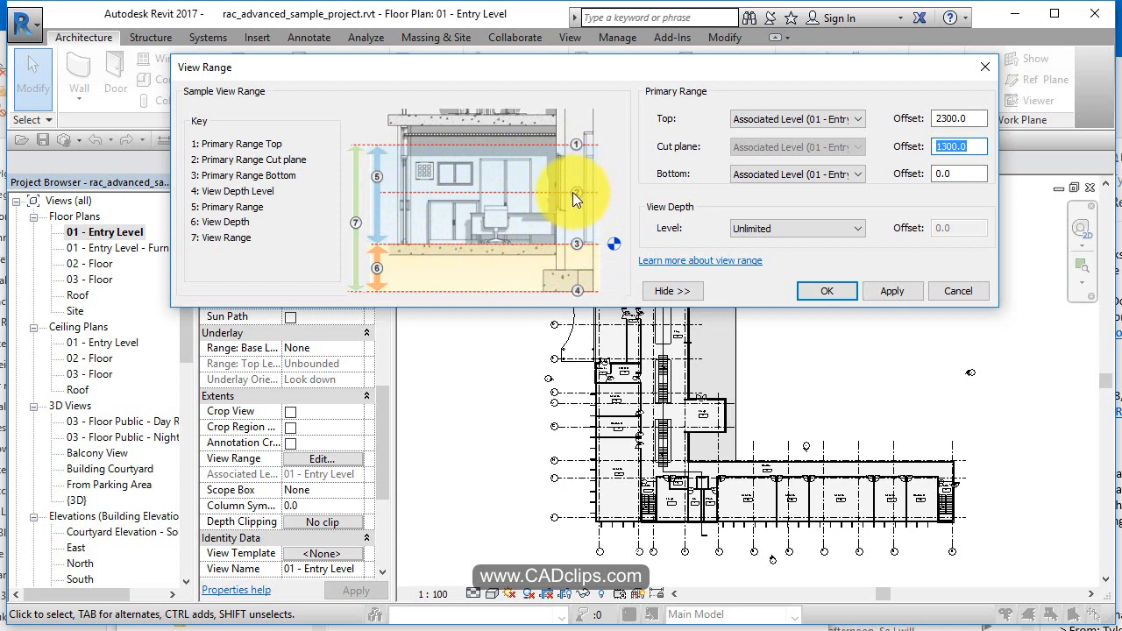
pyautogui.moveTo(561, 197)
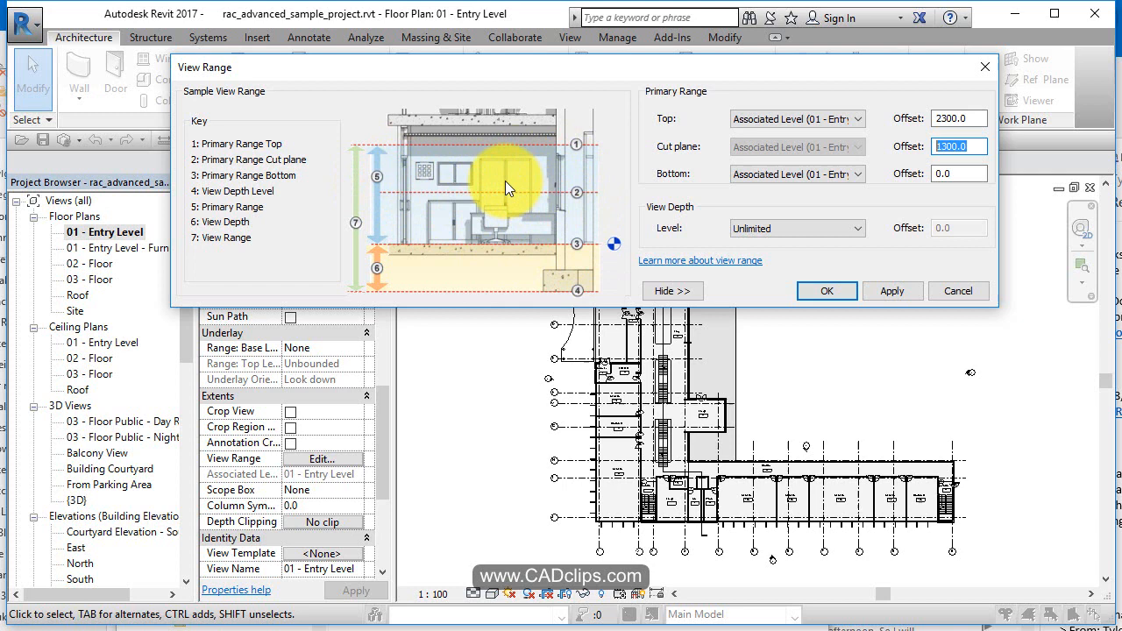
pyautogui.moveTo(455, 263)
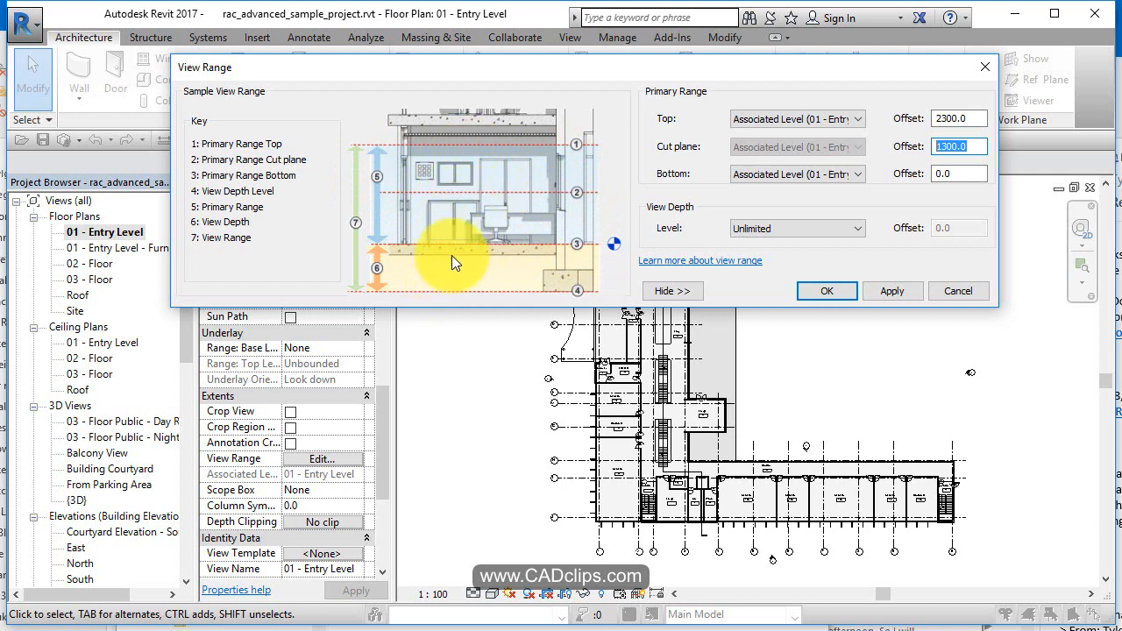
pyautogui.moveTo(473, 242)
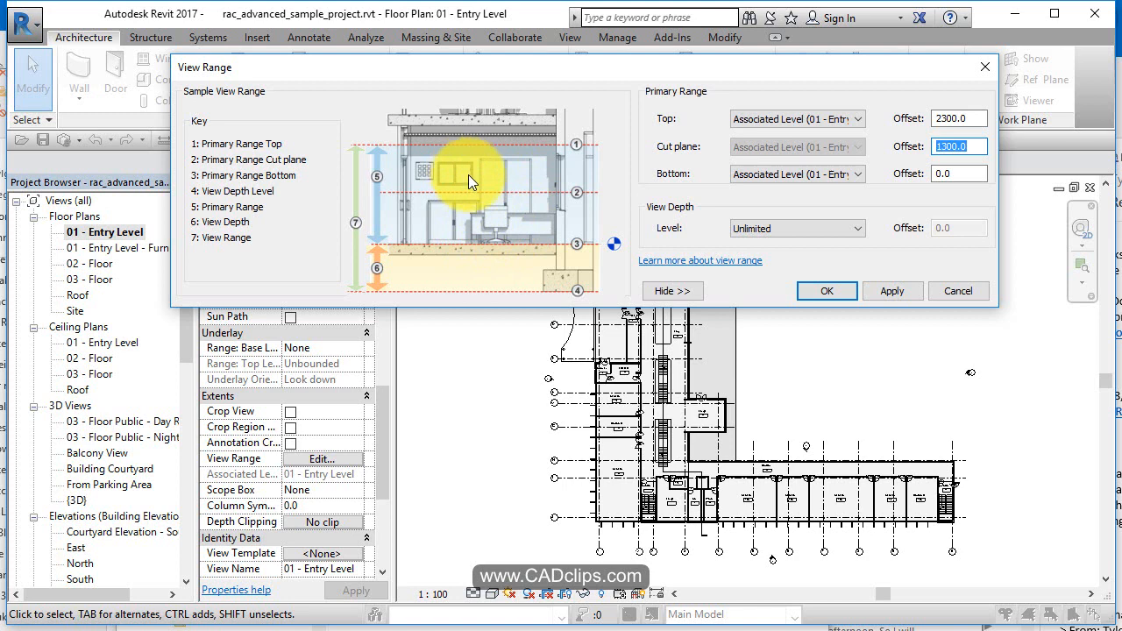
pyautogui.moveTo(449, 198)
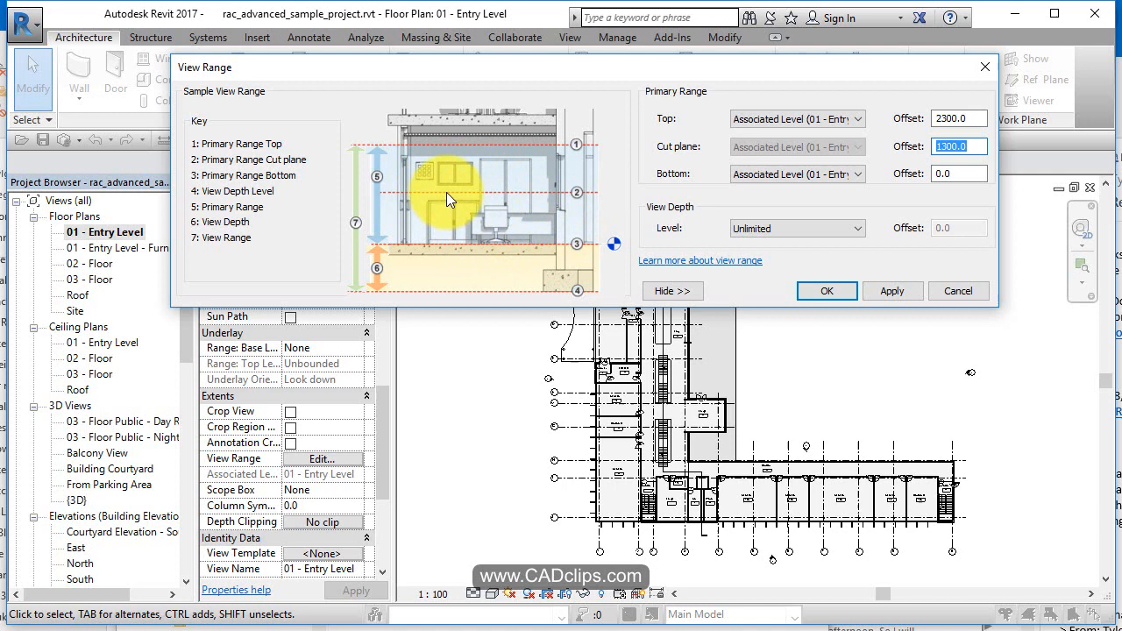
pyautogui.moveTo(465, 228)
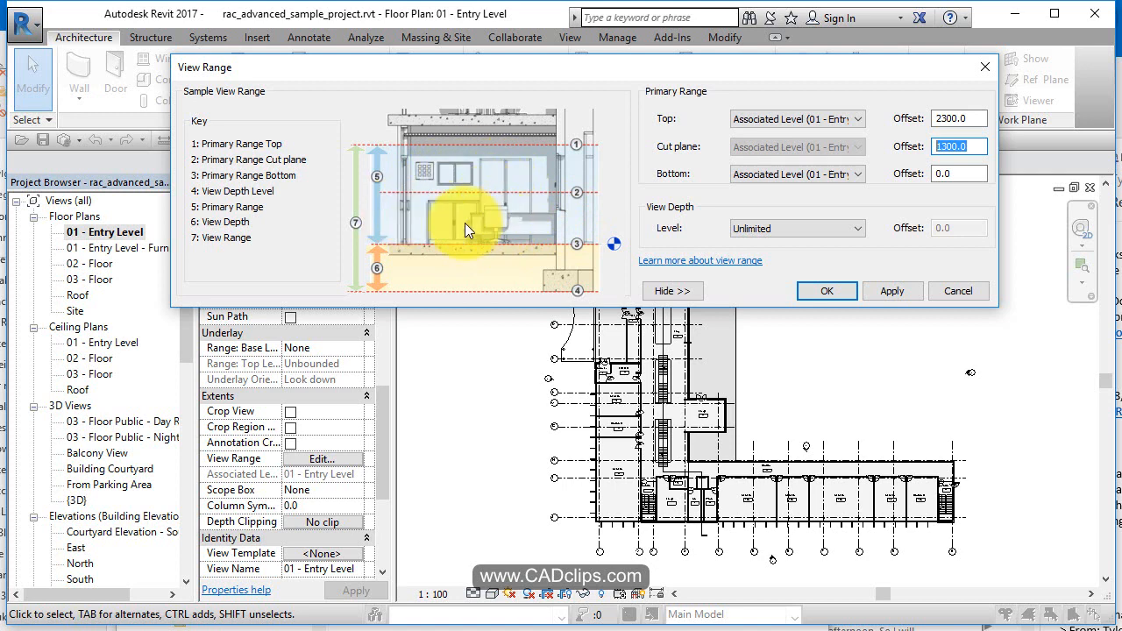
pyautogui.moveTo(443, 285)
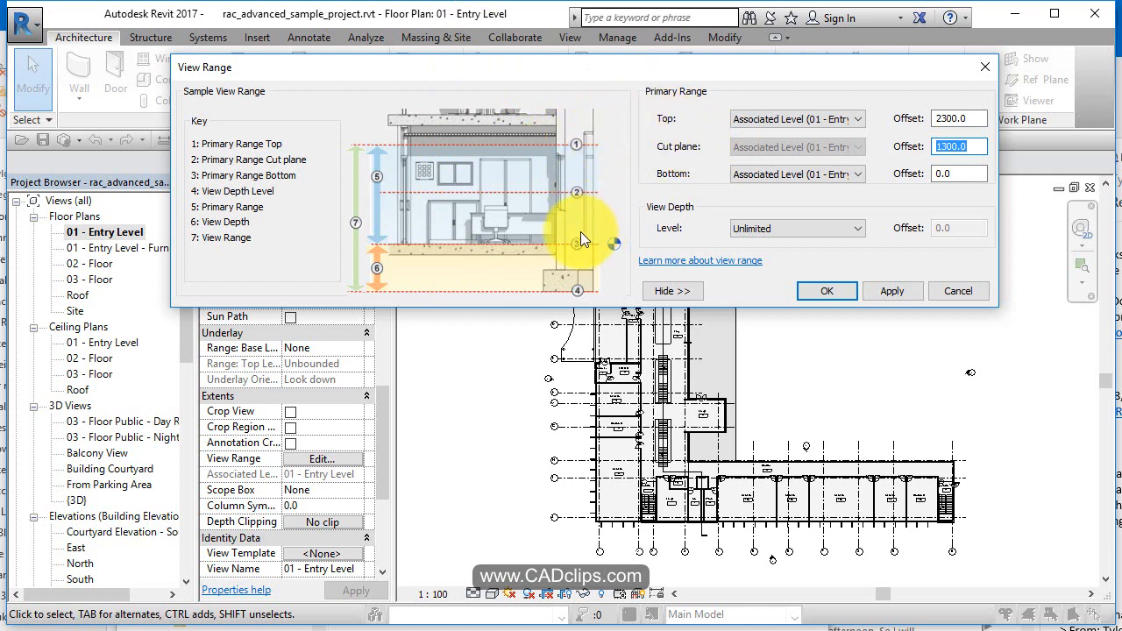
pyautogui.moveTo(587, 289)
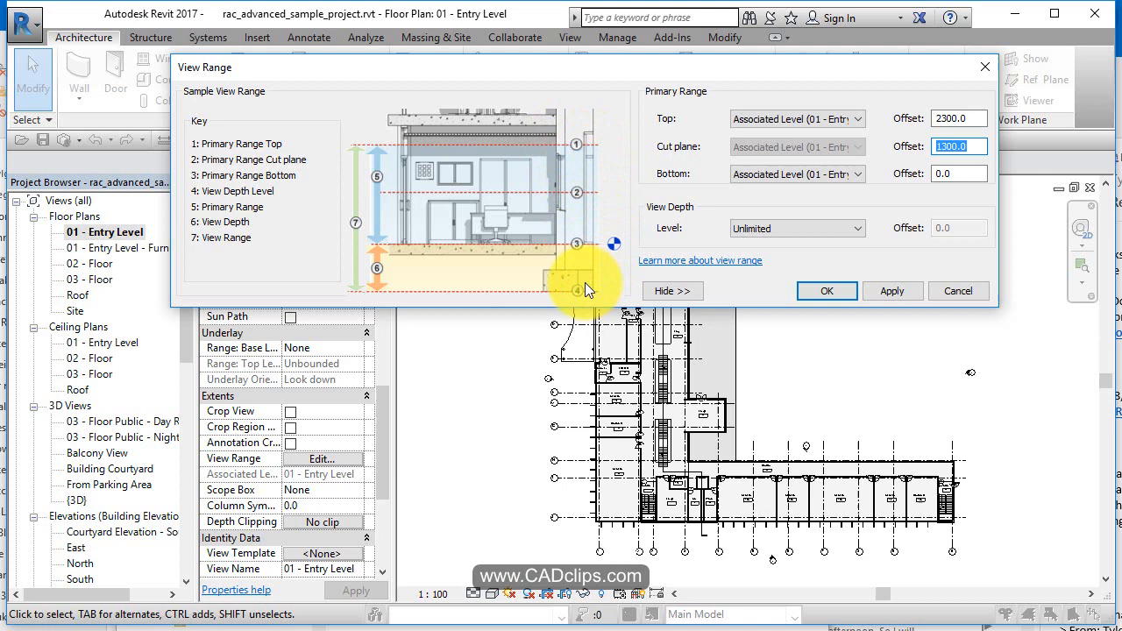
pyautogui.moveTo(601, 272)
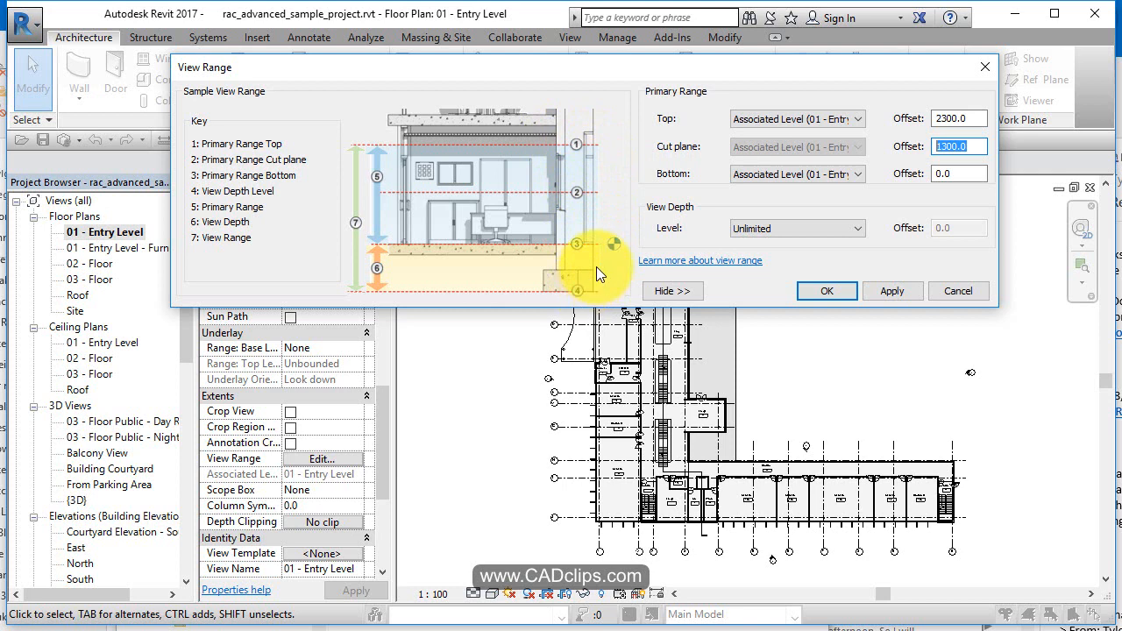
pyautogui.click(672, 290)
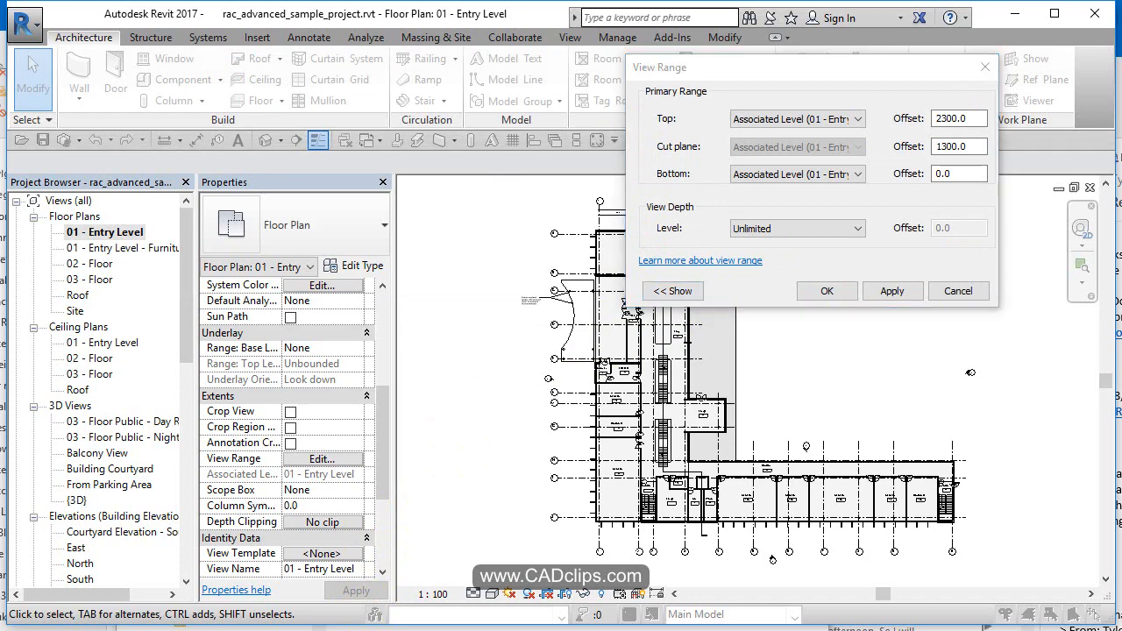
# - Open the 'About the View Range' help article and scroll to the cut plane display rules
pyautogui.click(700, 260)
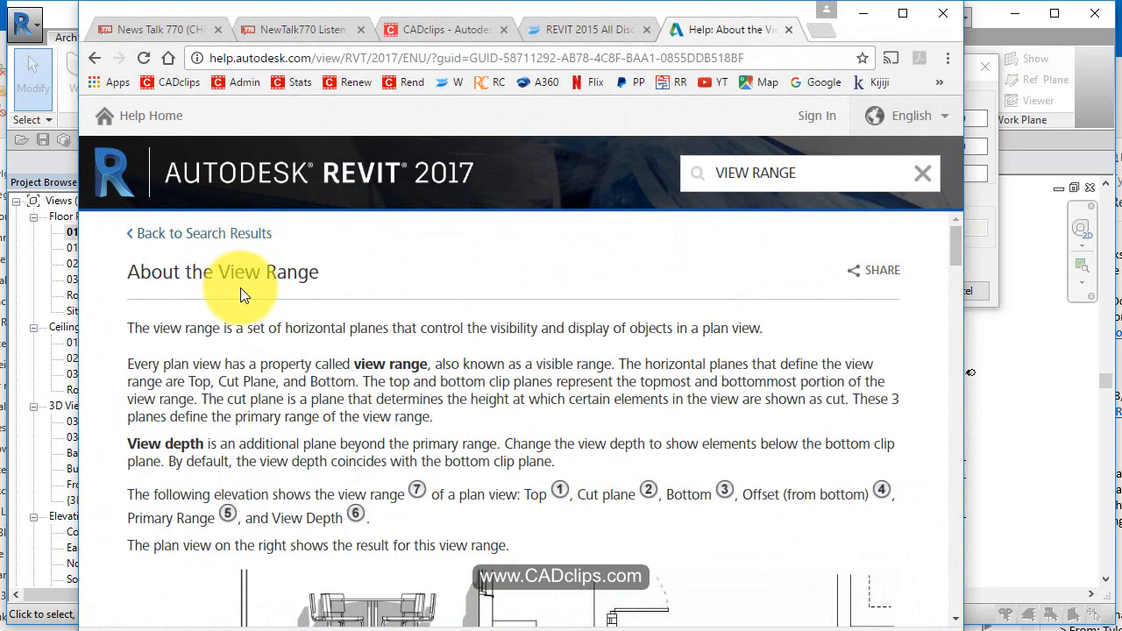
pyautogui.scroll(-3)
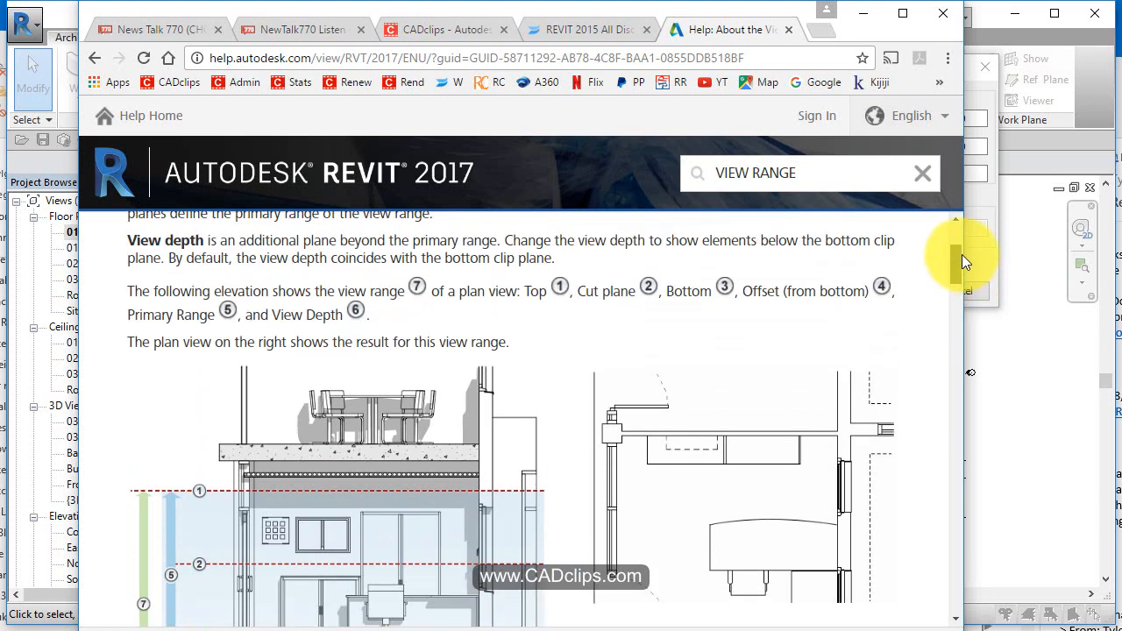
pyautogui.scroll(-3)
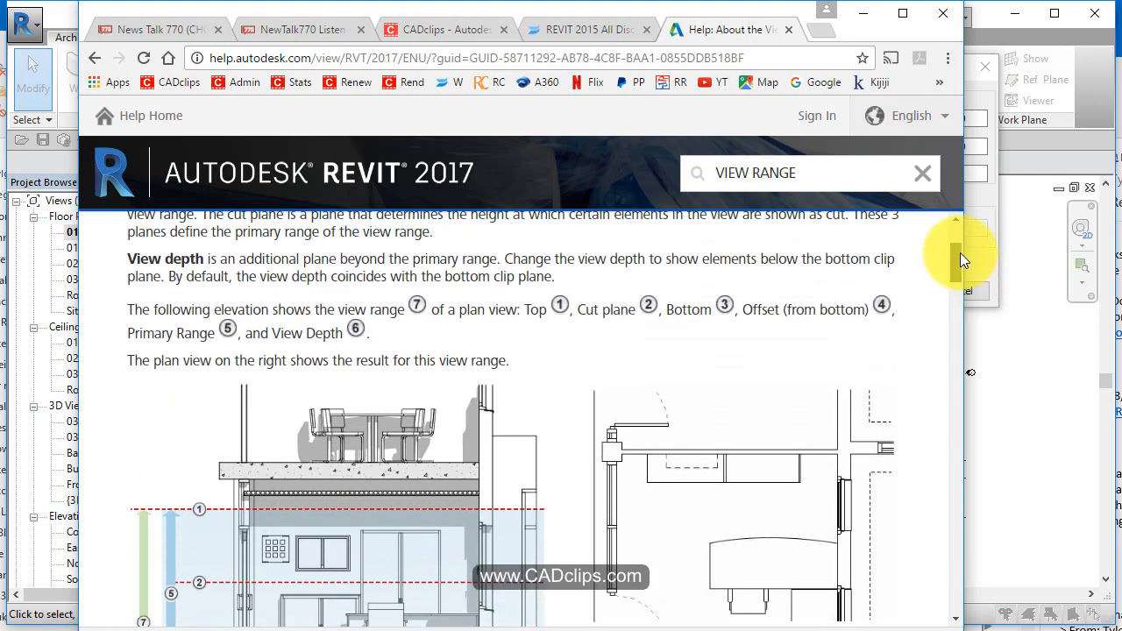
pyautogui.scroll(-3)
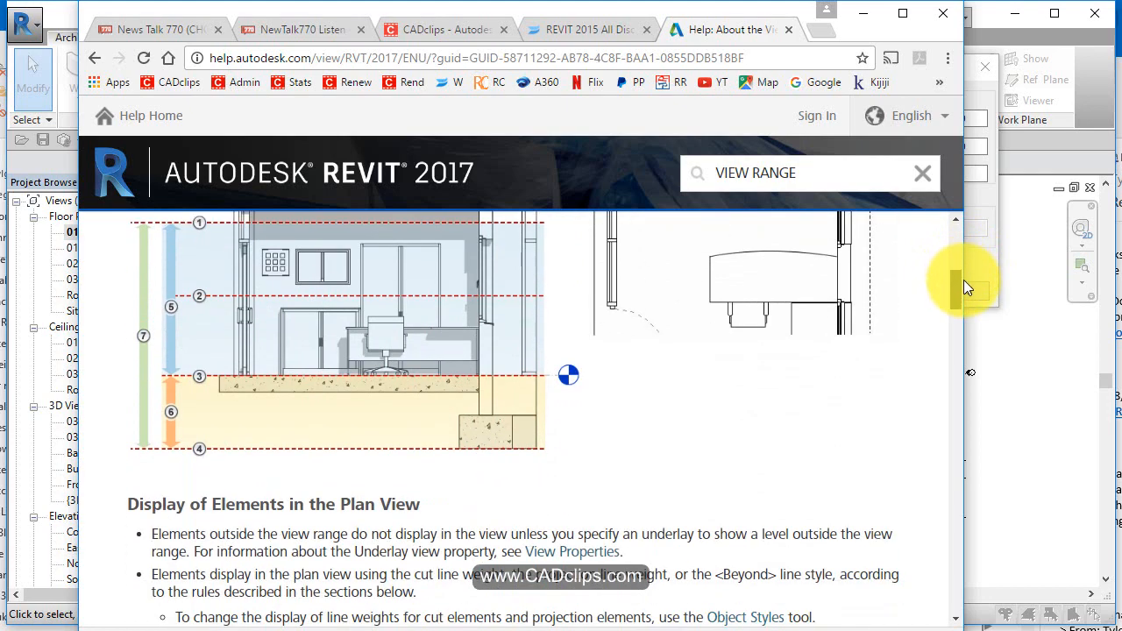
pyautogui.scroll(-3)
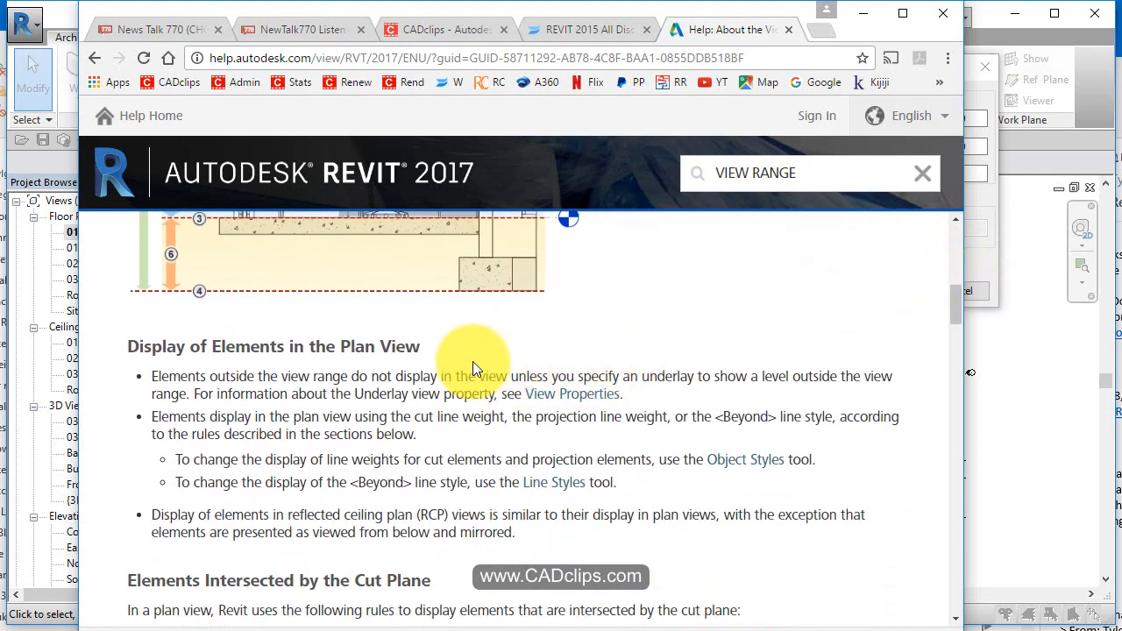
pyautogui.scroll(-3)
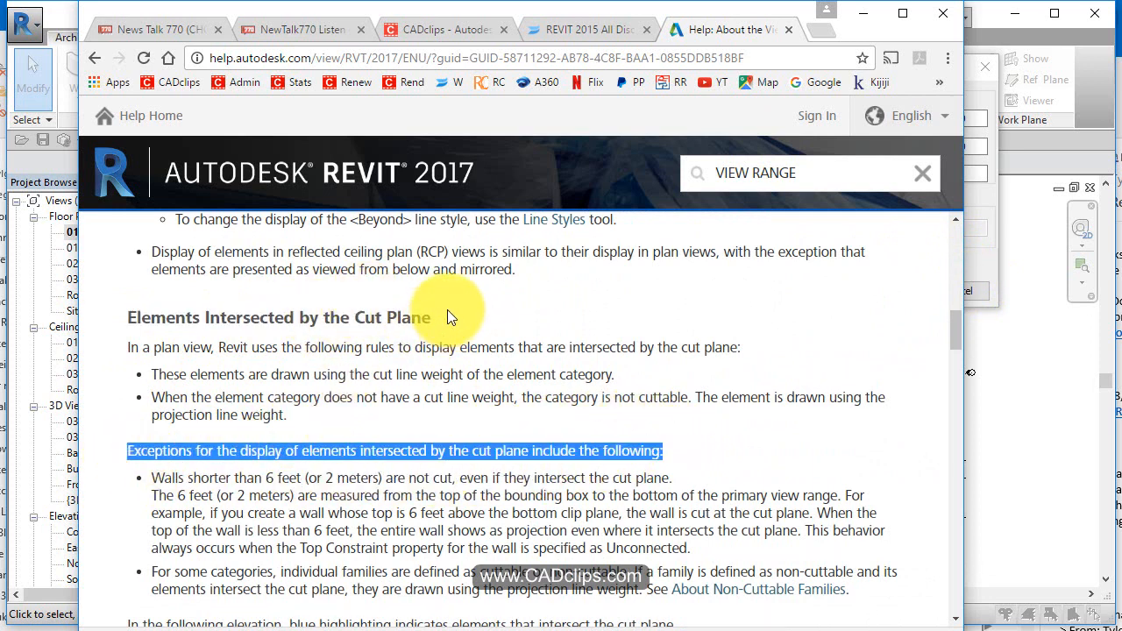
pyautogui.scroll(-3)
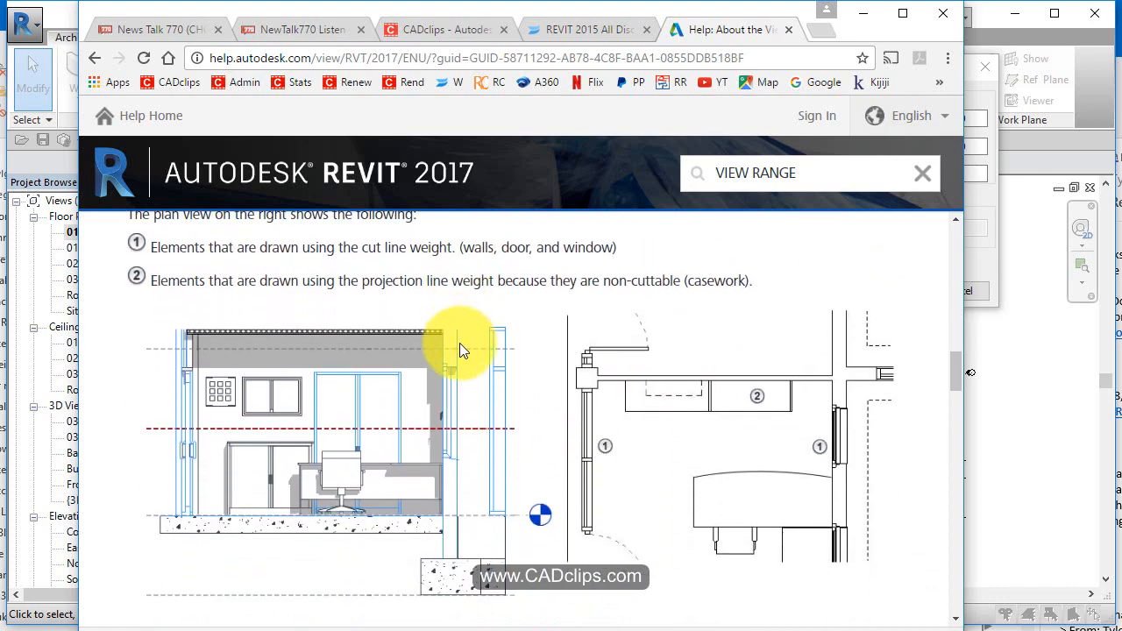
pyautogui.scroll(-3)
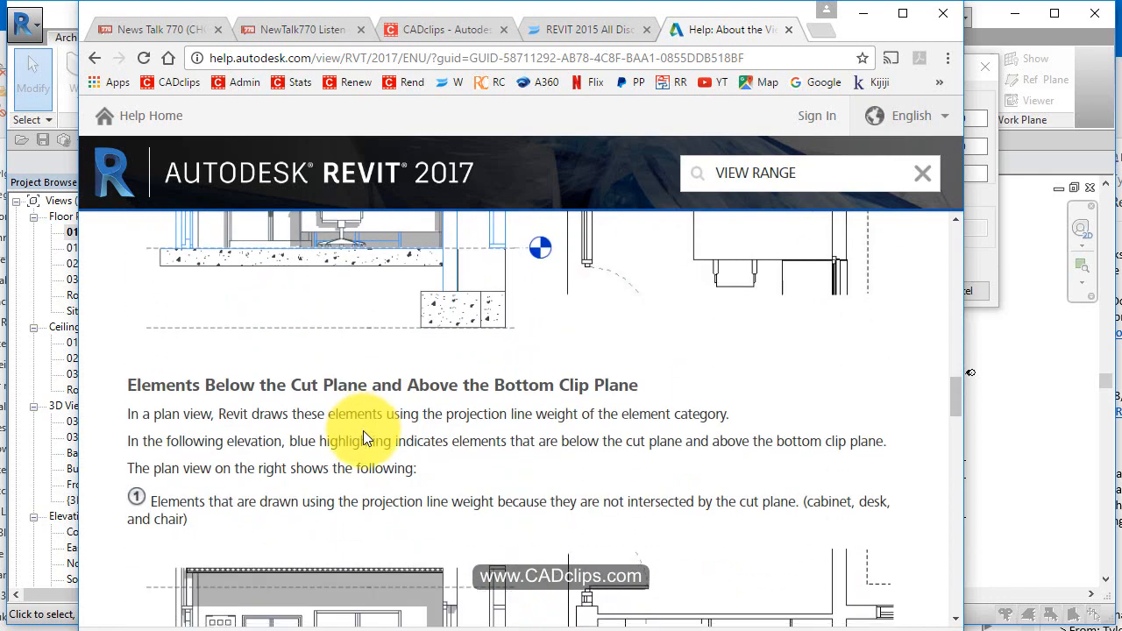
pyautogui.scroll(-3)
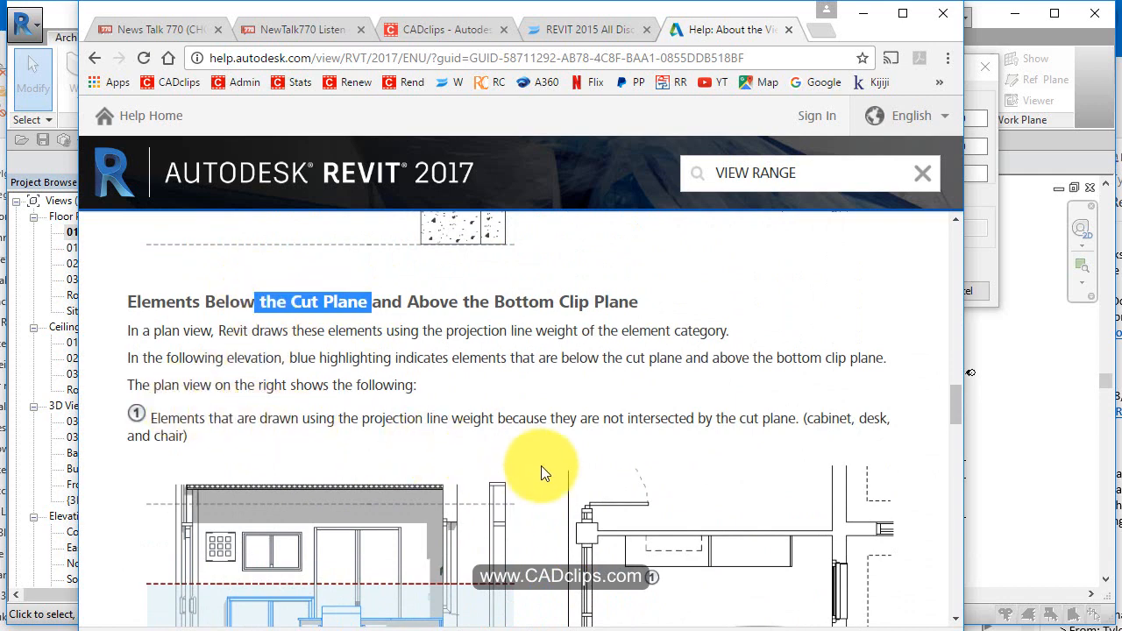
pyautogui.scroll(-3)
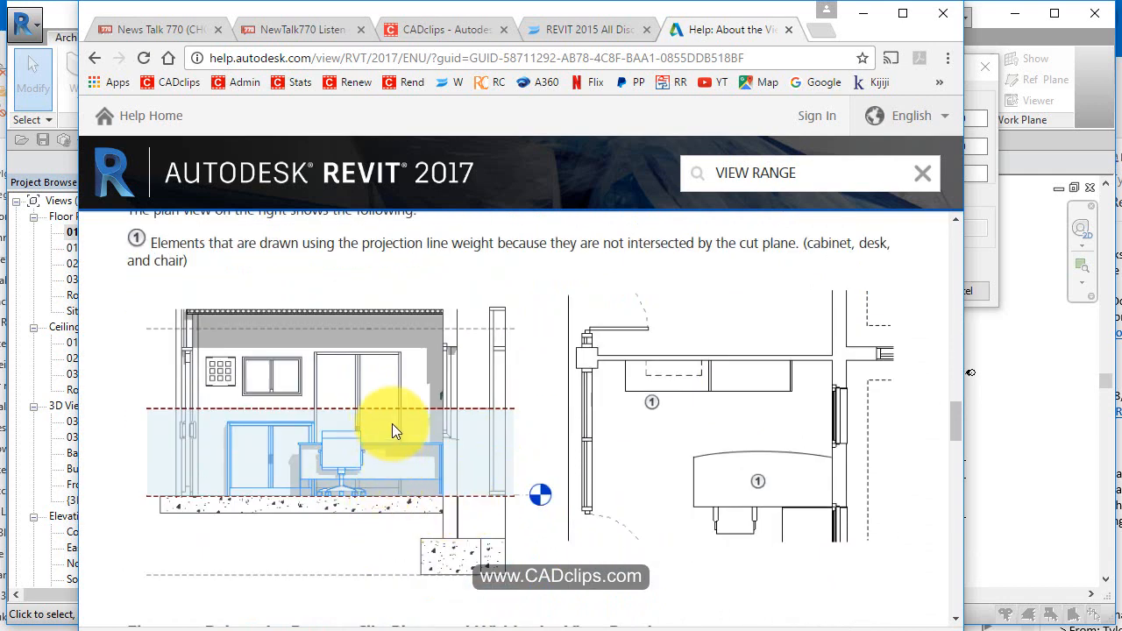
pyautogui.moveTo(366, 452)
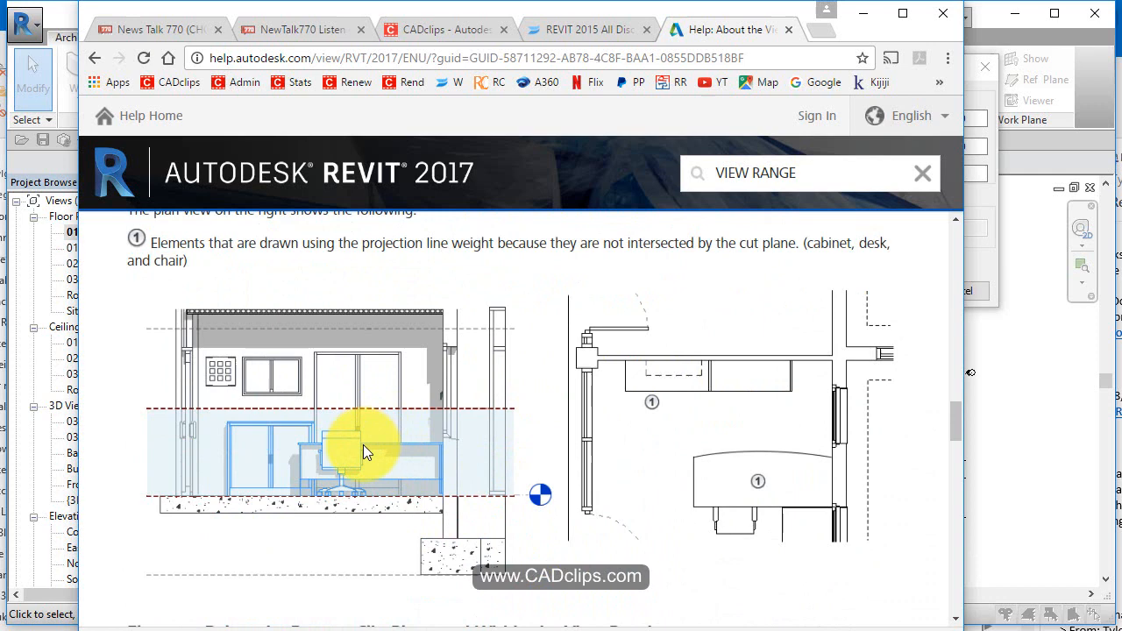
pyautogui.moveTo(316, 413)
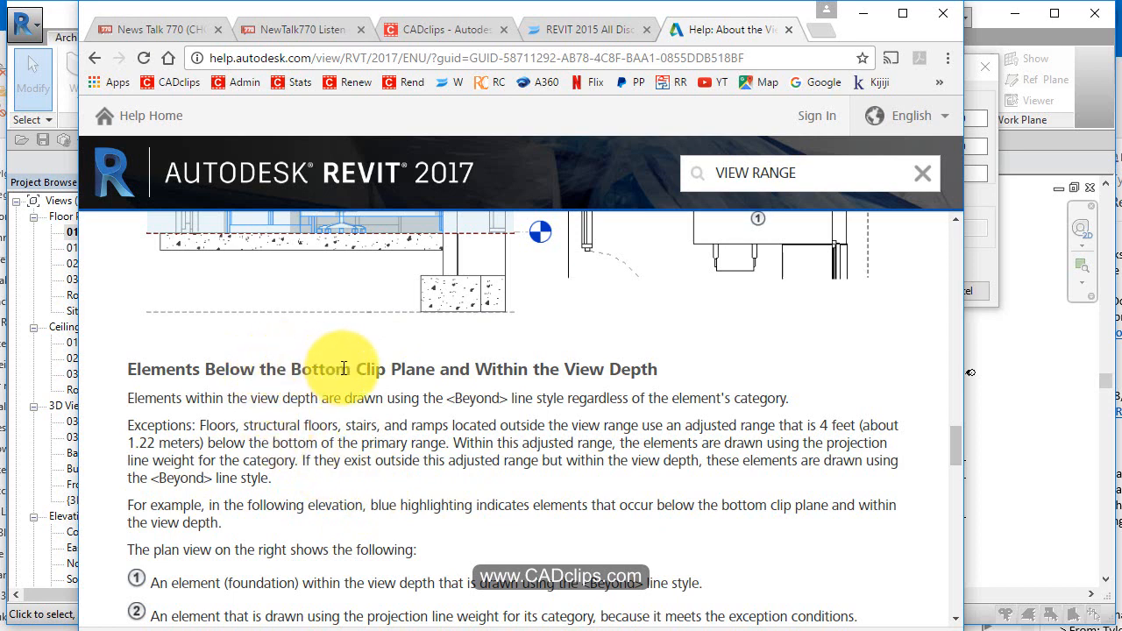
pyautogui.moveTo(603, 379)
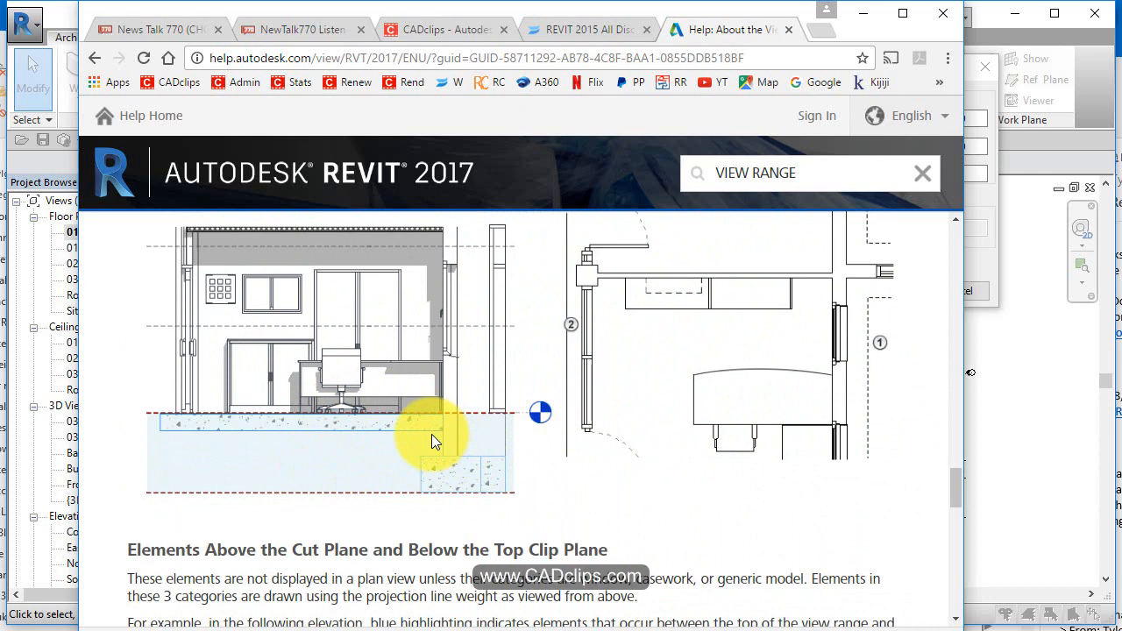
pyautogui.scroll(-3)
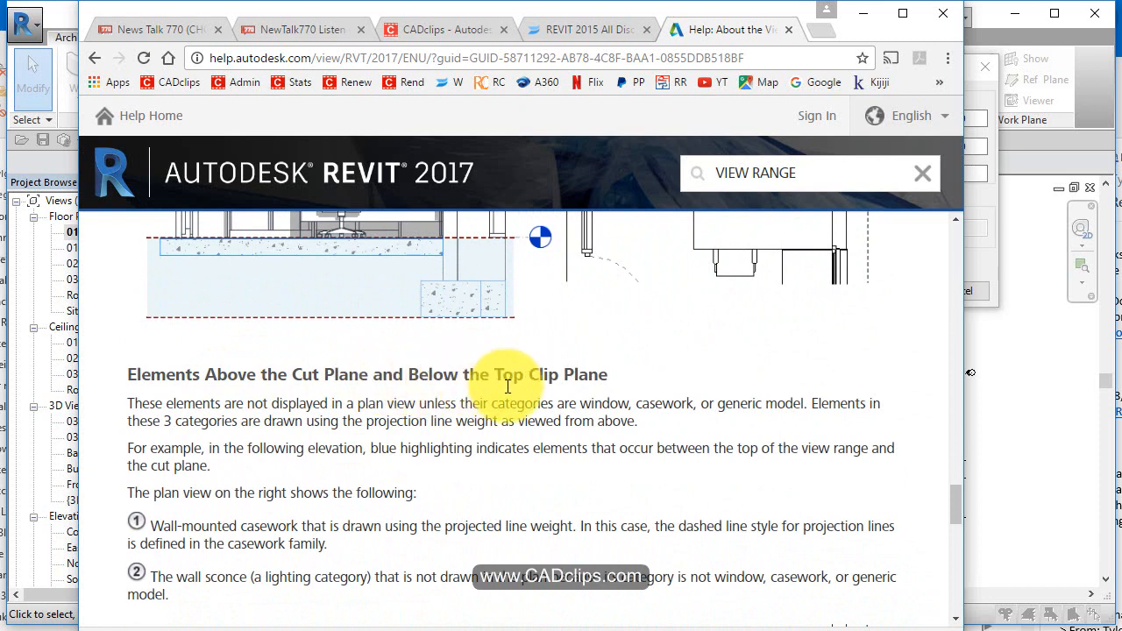
pyautogui.scroll(-3)
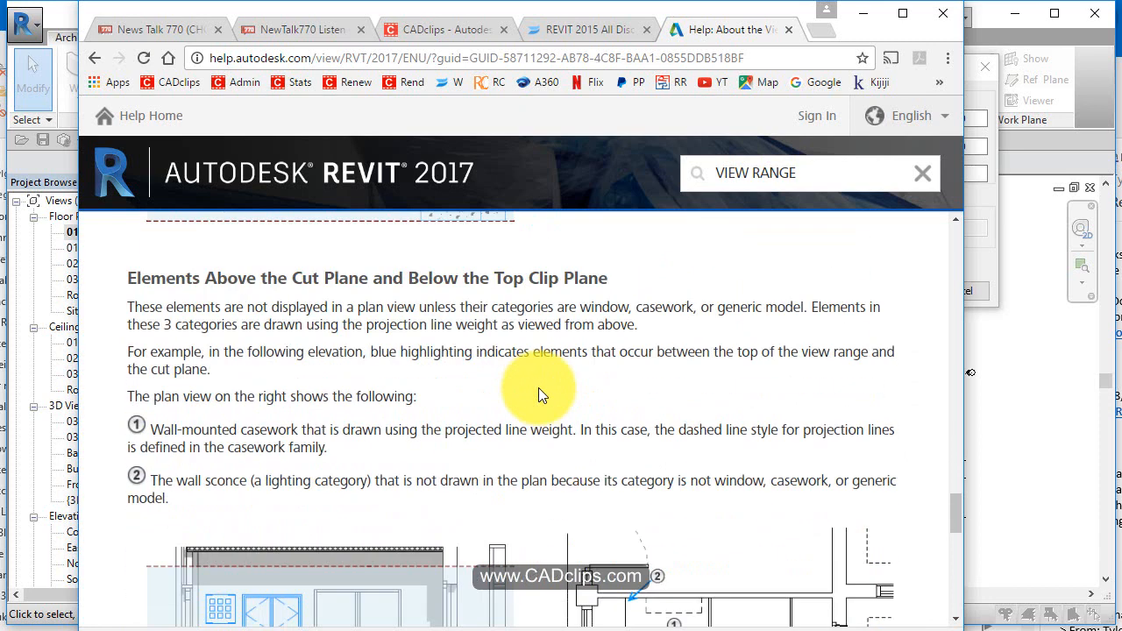
pyautogui.scroll(-3)
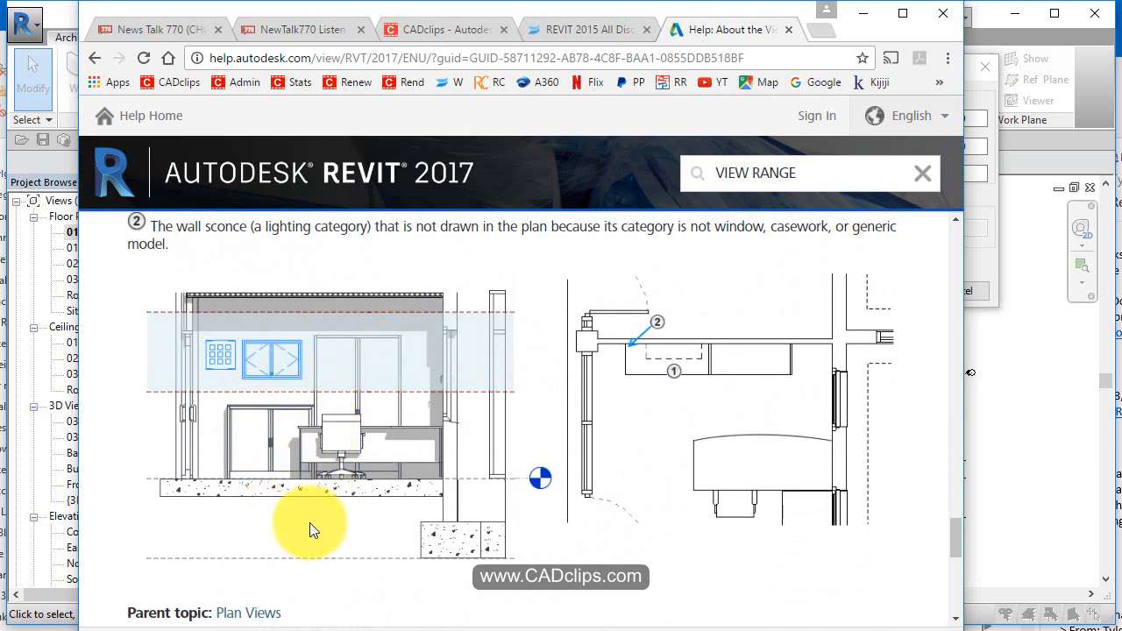
pyautogui.scroll(-3)
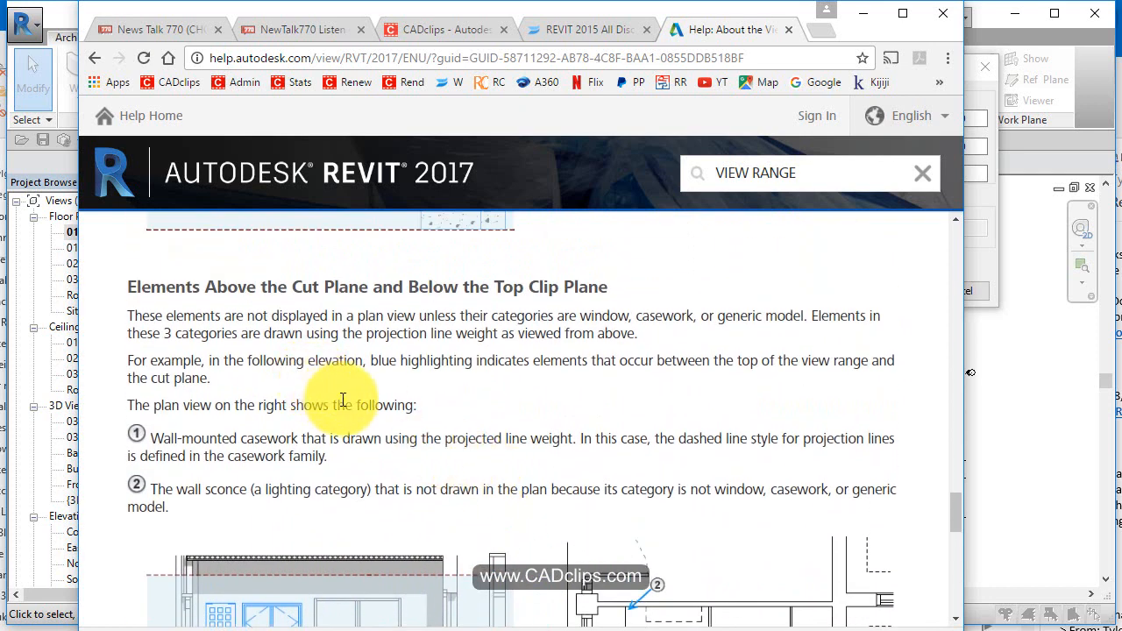
pyautogui.scroll(-3)
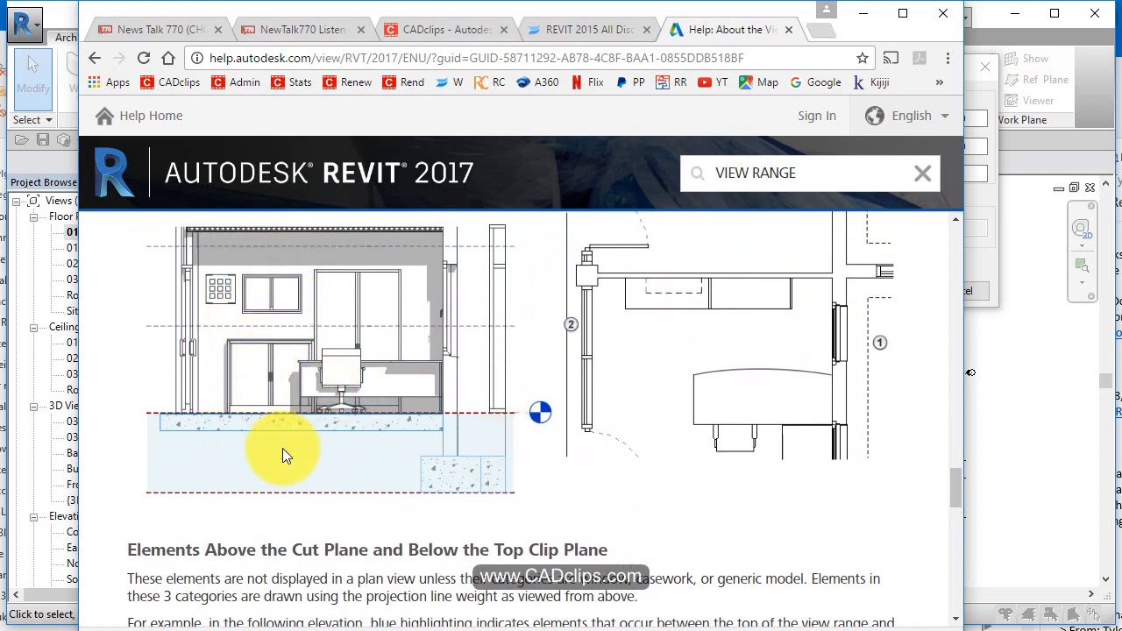
pyautogui.moveTo(507, 360)
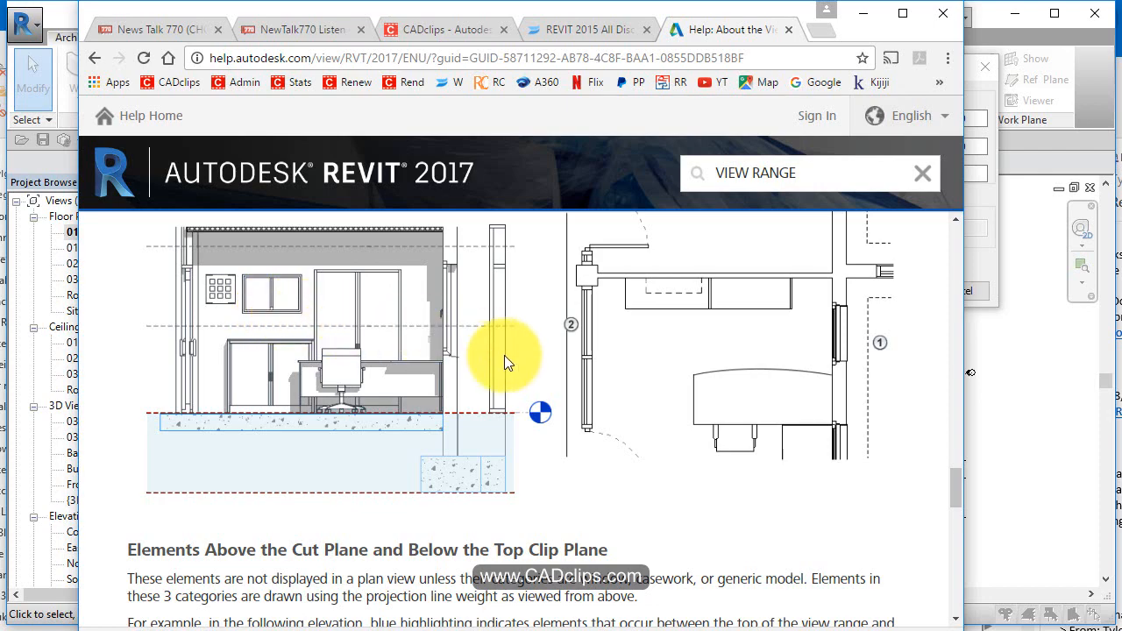
pyautogui.scroll(-3)
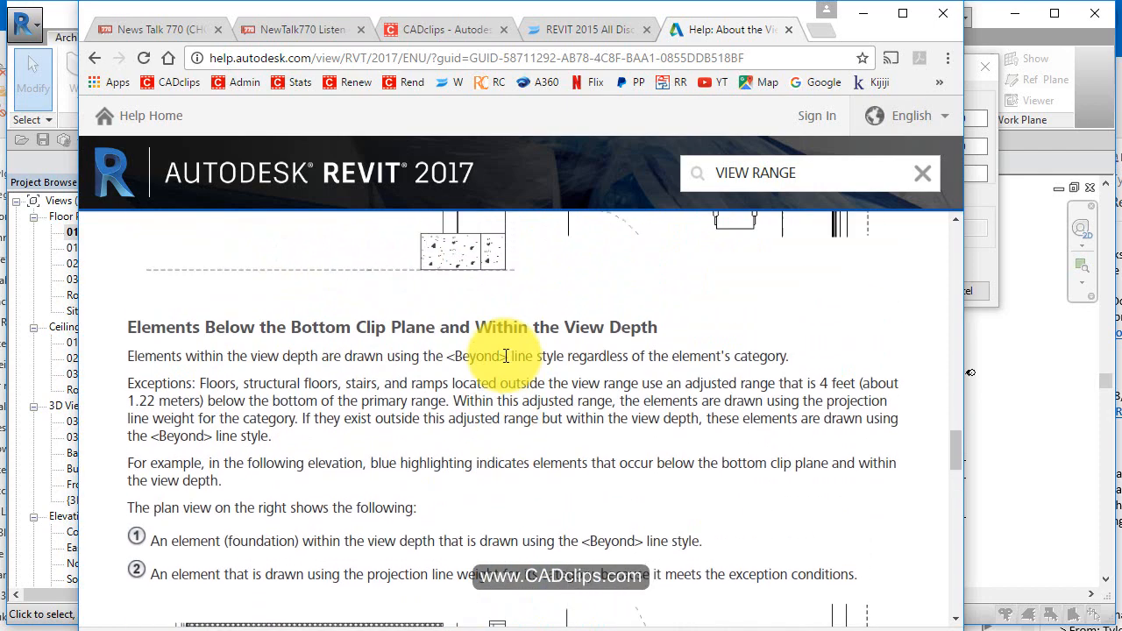
pyautogui.scroll(-3)
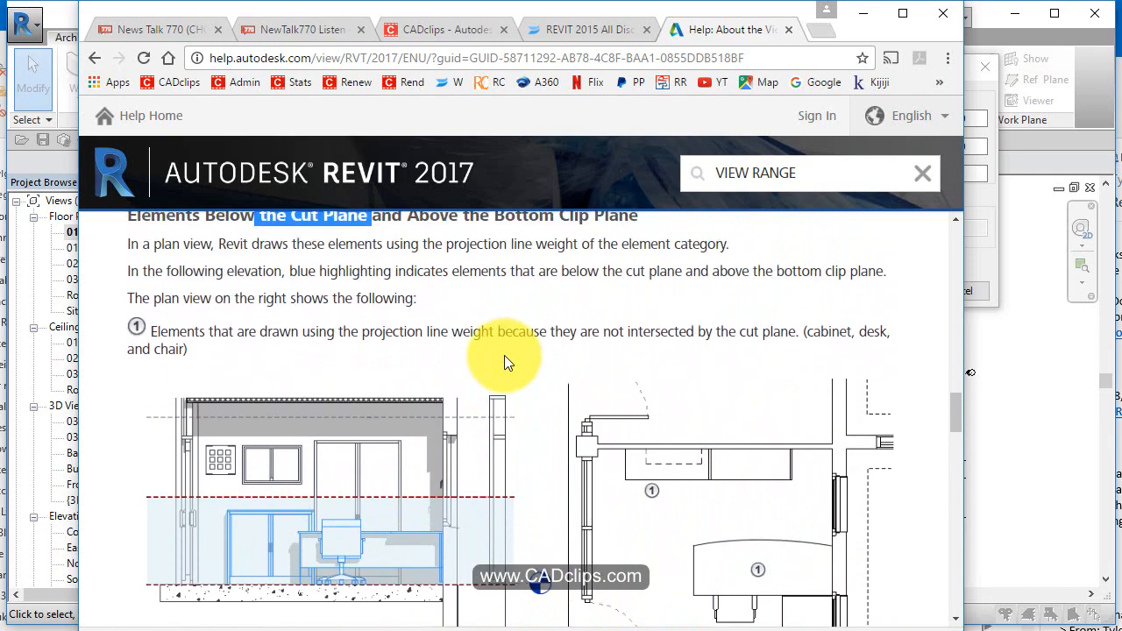
pyautogui.scroll(-3)
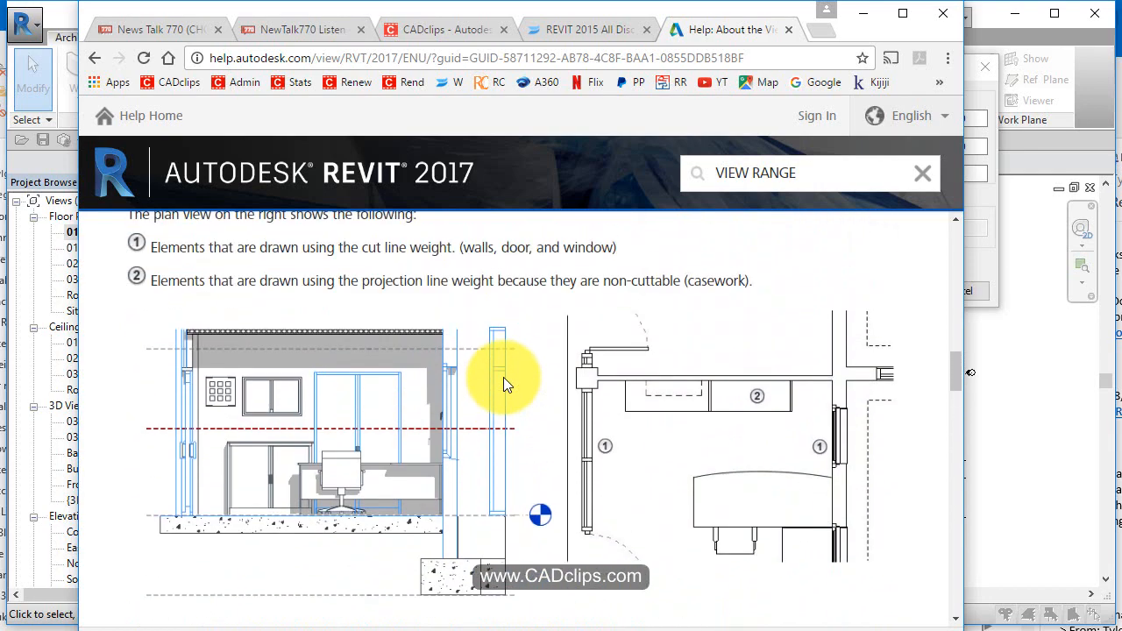
pyautogui.scroll(-3)
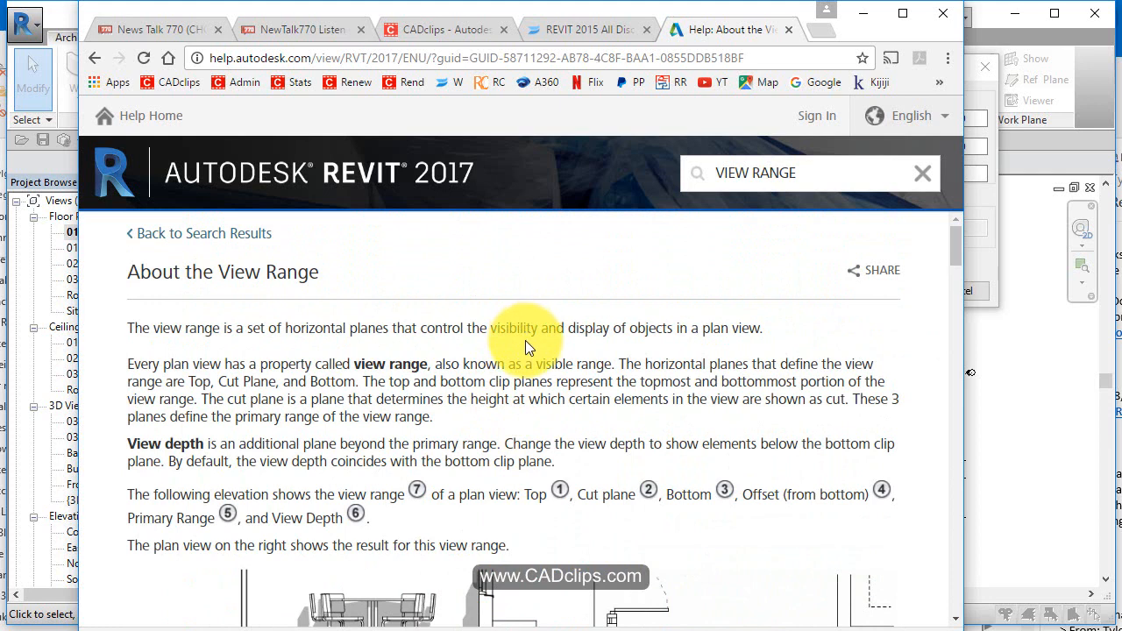
pyautogui.moveTo(529, 384)
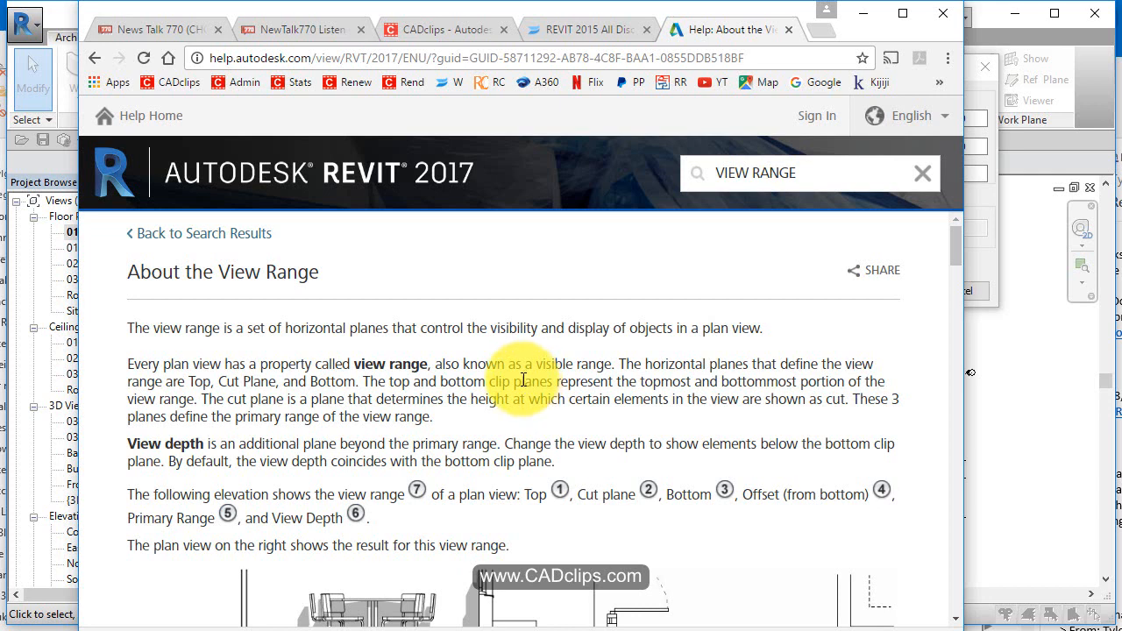
pyautogui.moveTo(544, 355)
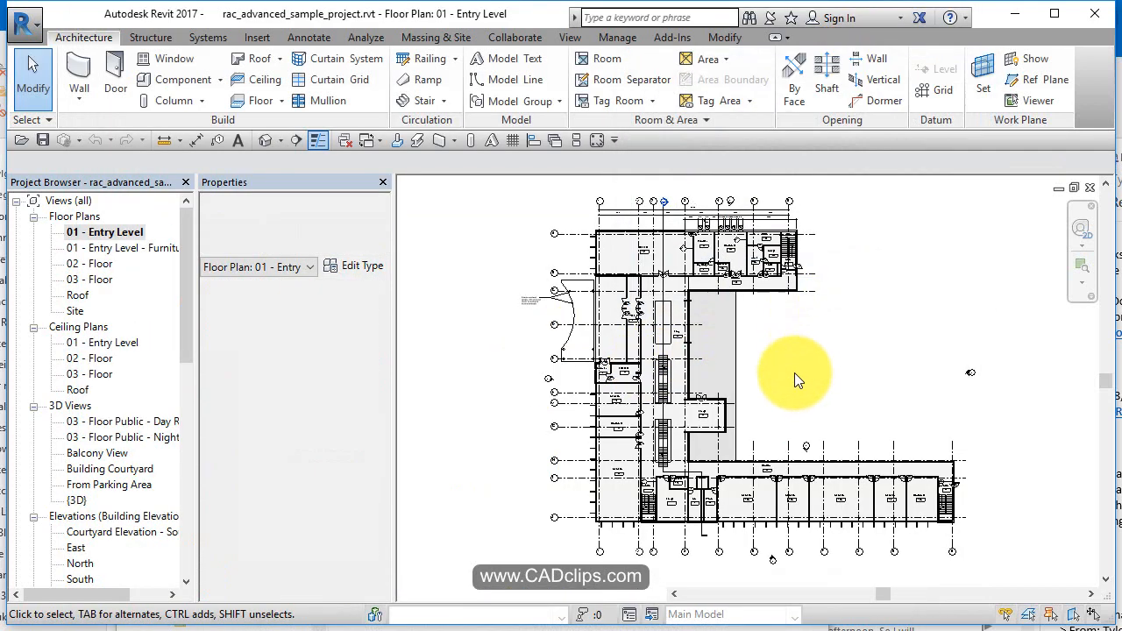
# - Open the 02 - Floor ceiling plan from the Project Browser
pyautogui.click(104, 232)
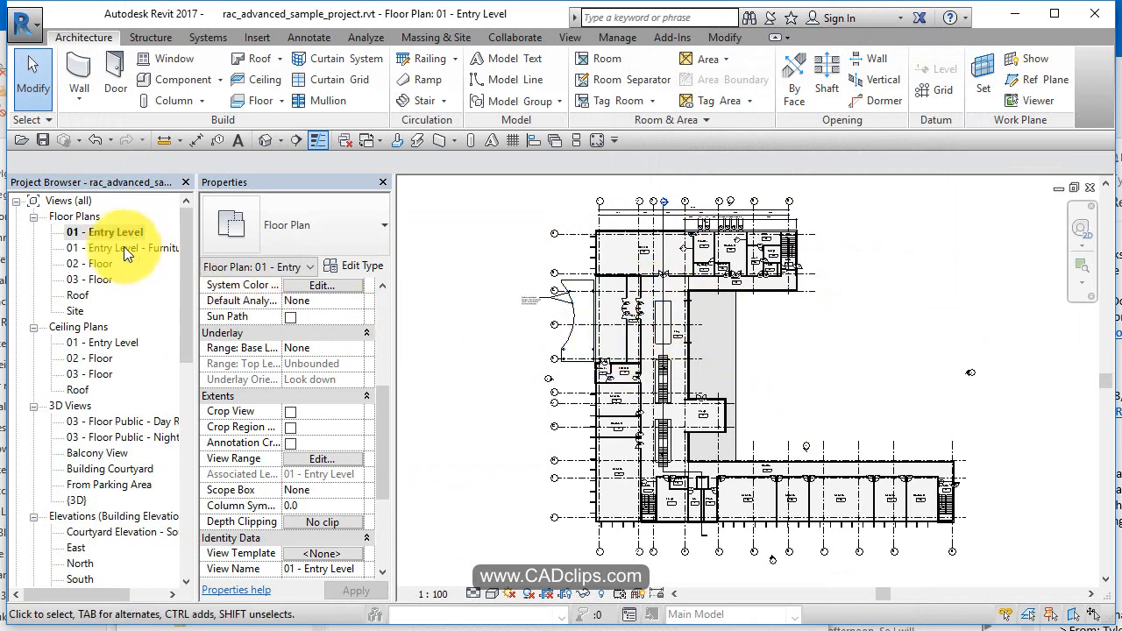
pyautogui.doubleClick(89, 279)
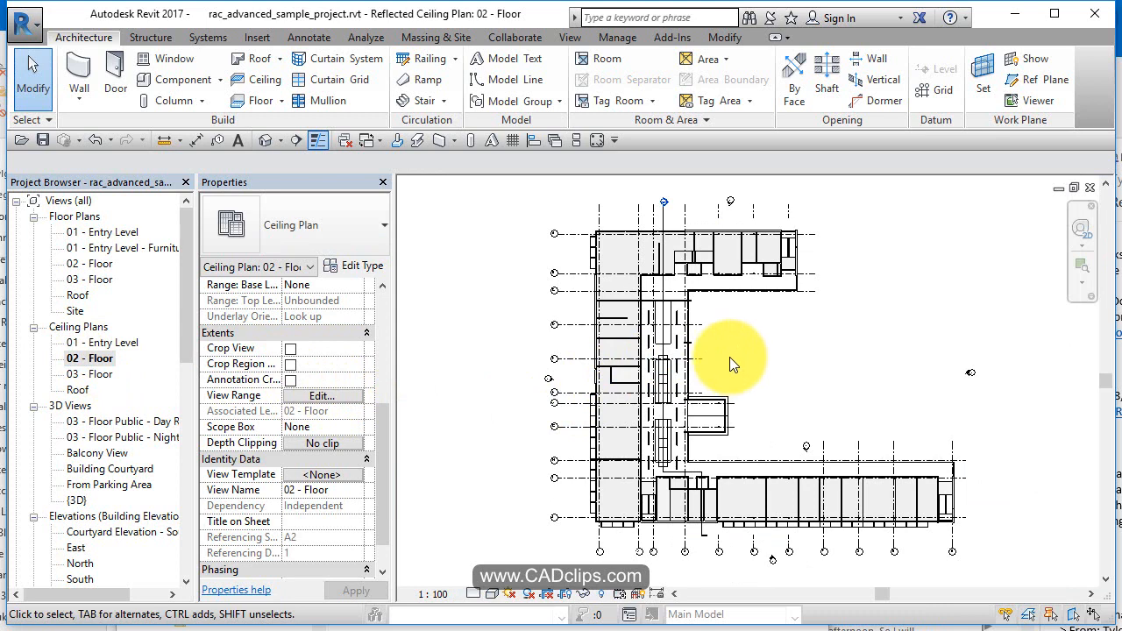
pyautogui.moveTo(725, 336)
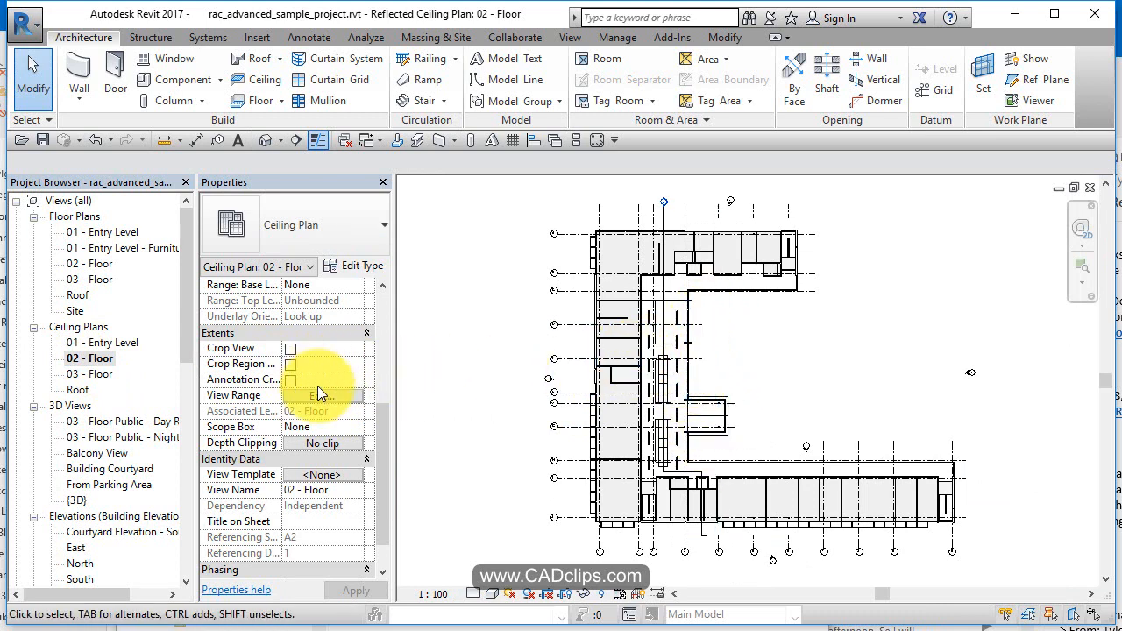
# - Open the 02 - Floor ceiling plan's View Range, showing cut plane 2300 and Level Above top
pyautogui.click(319, 396)
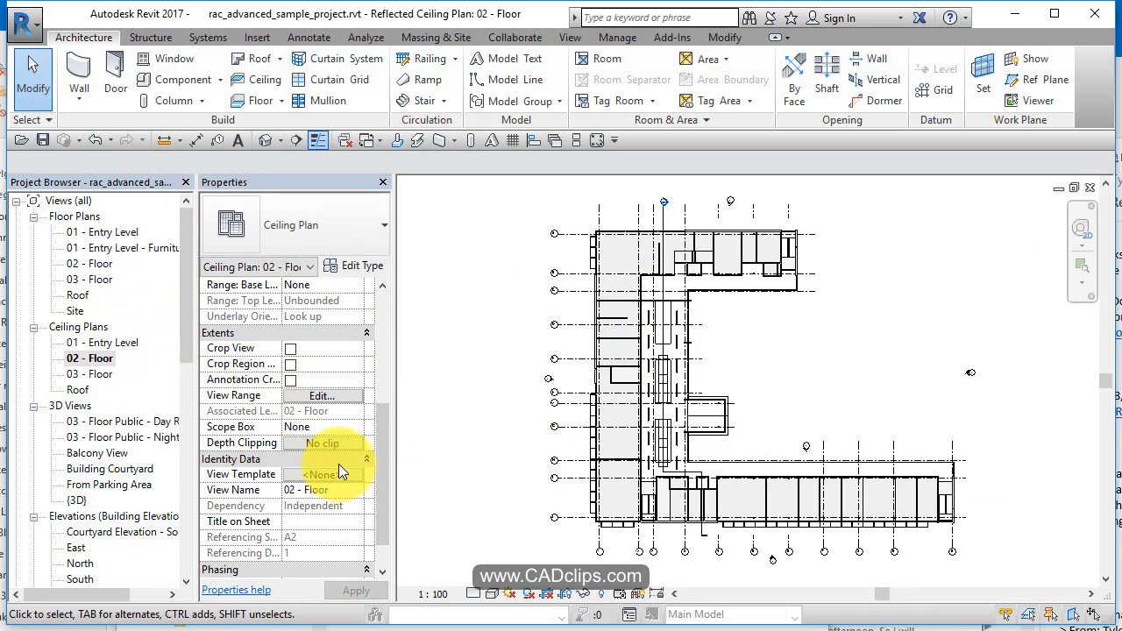
pyautogui.click(321, 395)
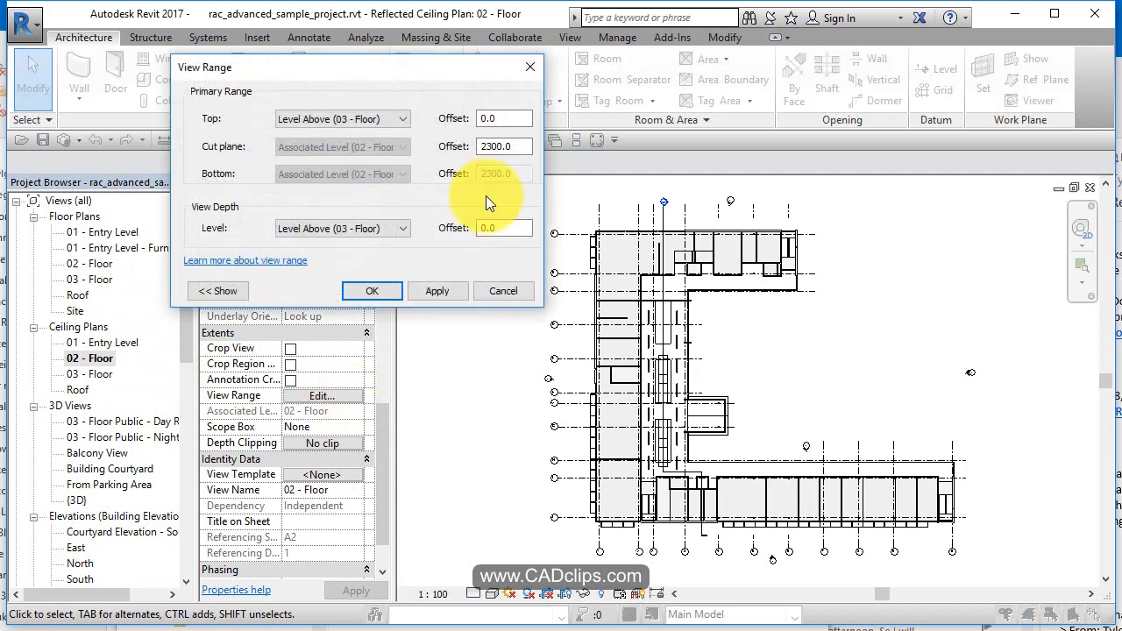